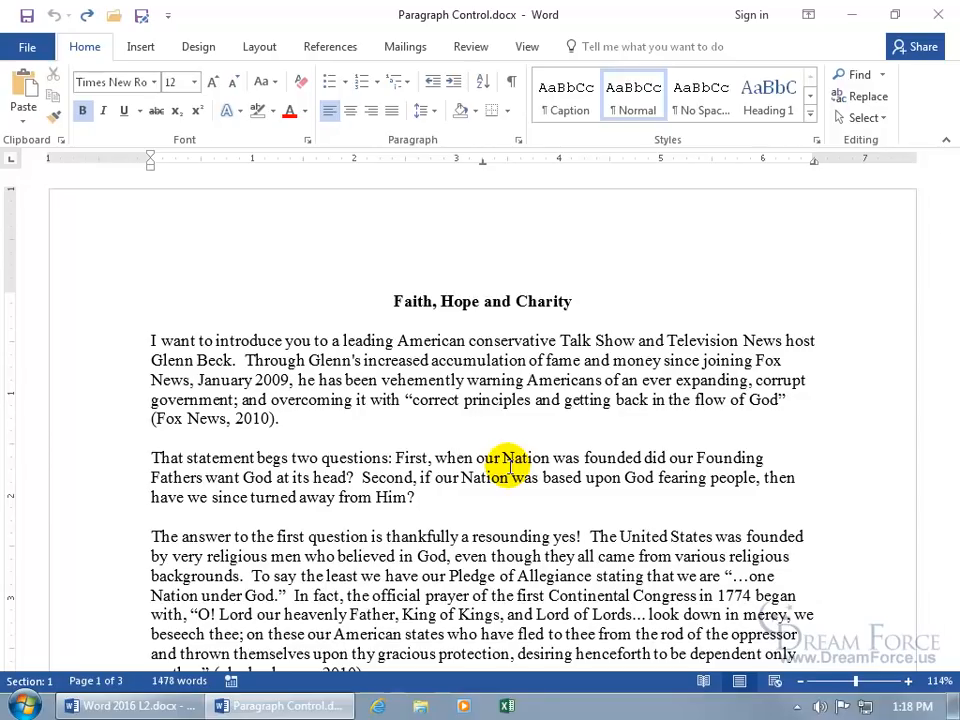
Scroll to the page 1–2 break where the 'By the time Glenn' paragraph splits
scroll("down", 3)
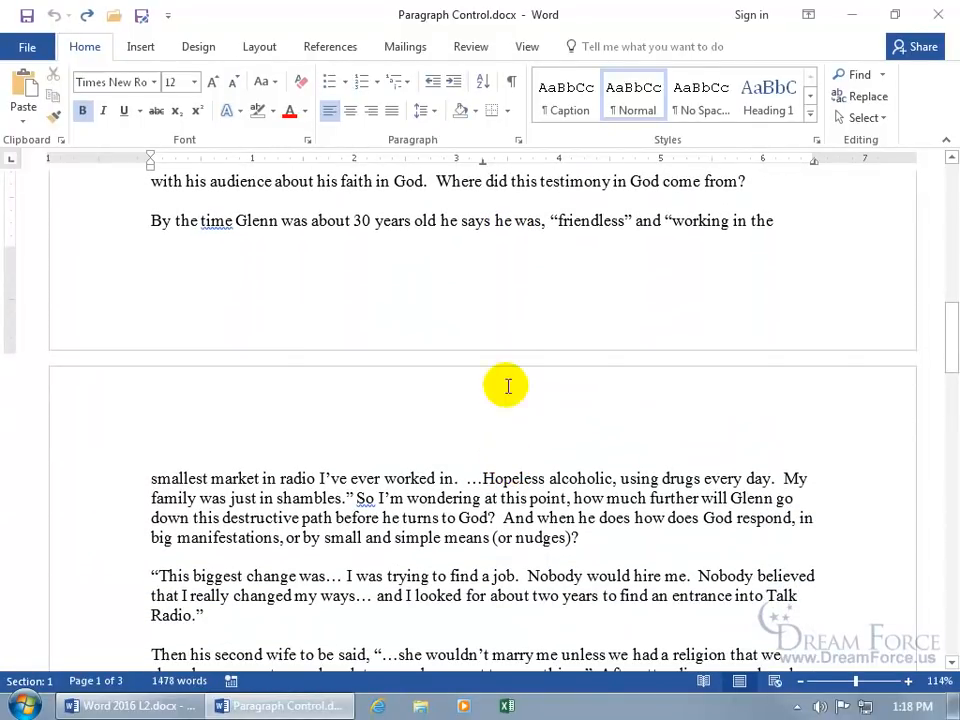
mouse_move(504, 234)
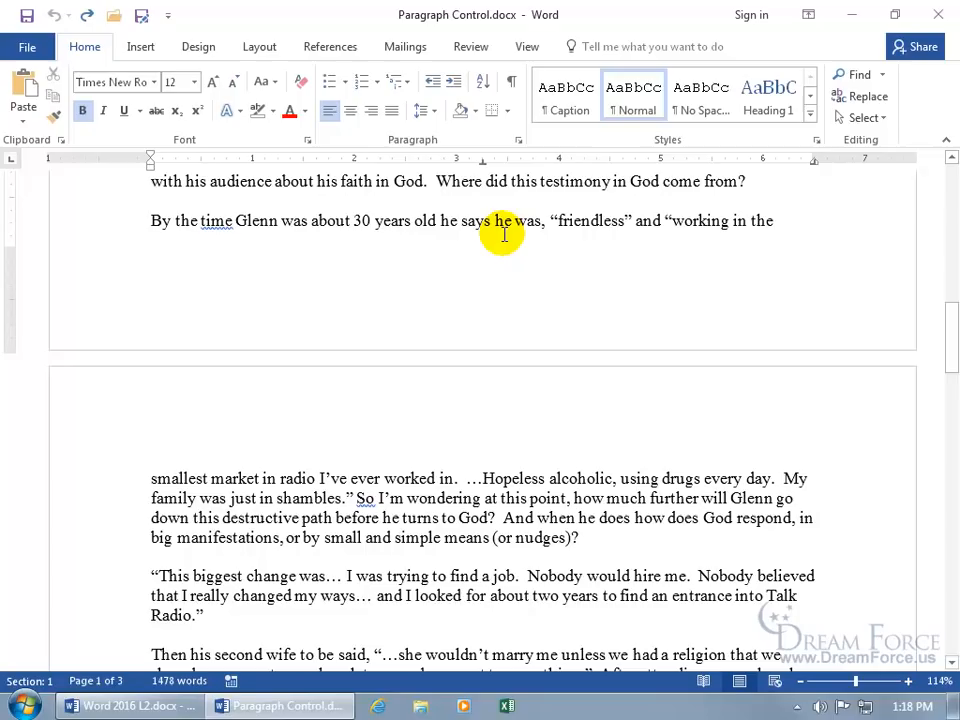
mouse_move(498, 317)
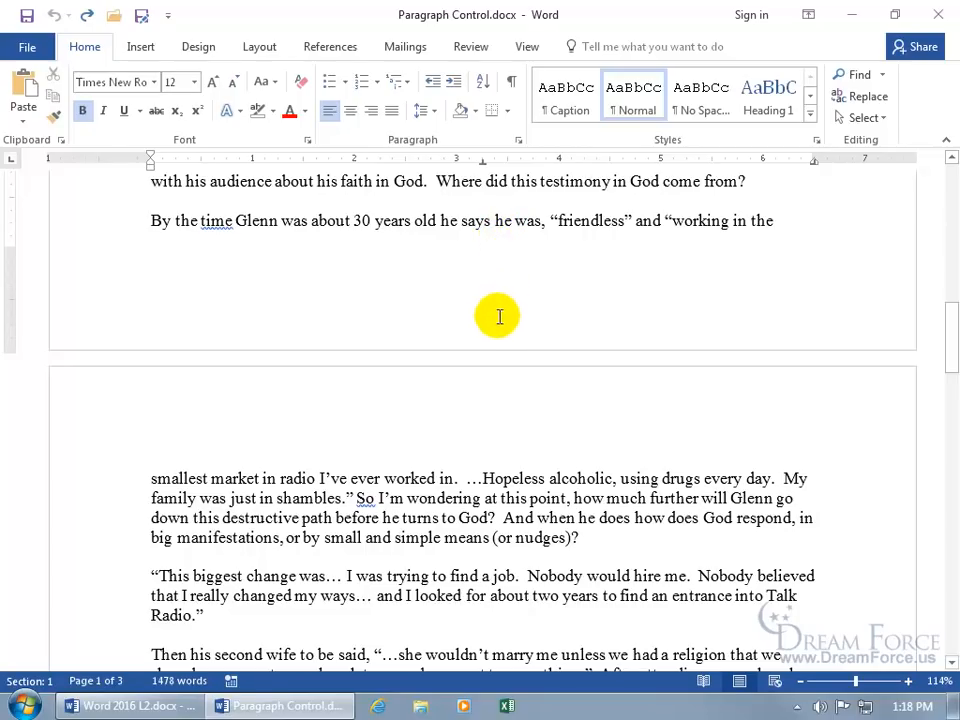
mouse_move(484, 300)
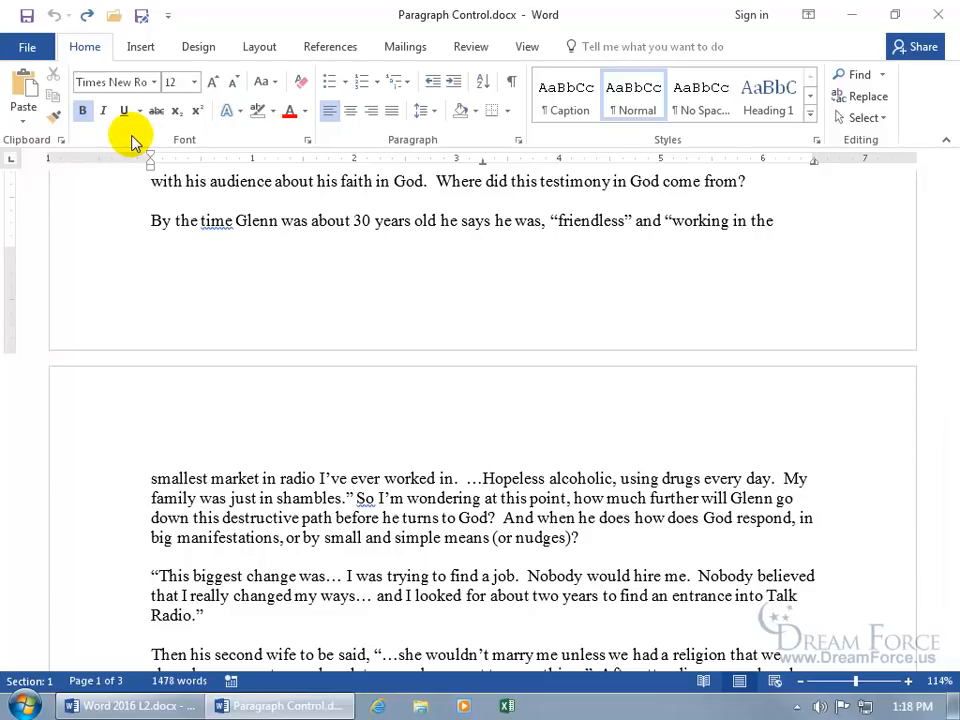
mouse_move(150, 145)
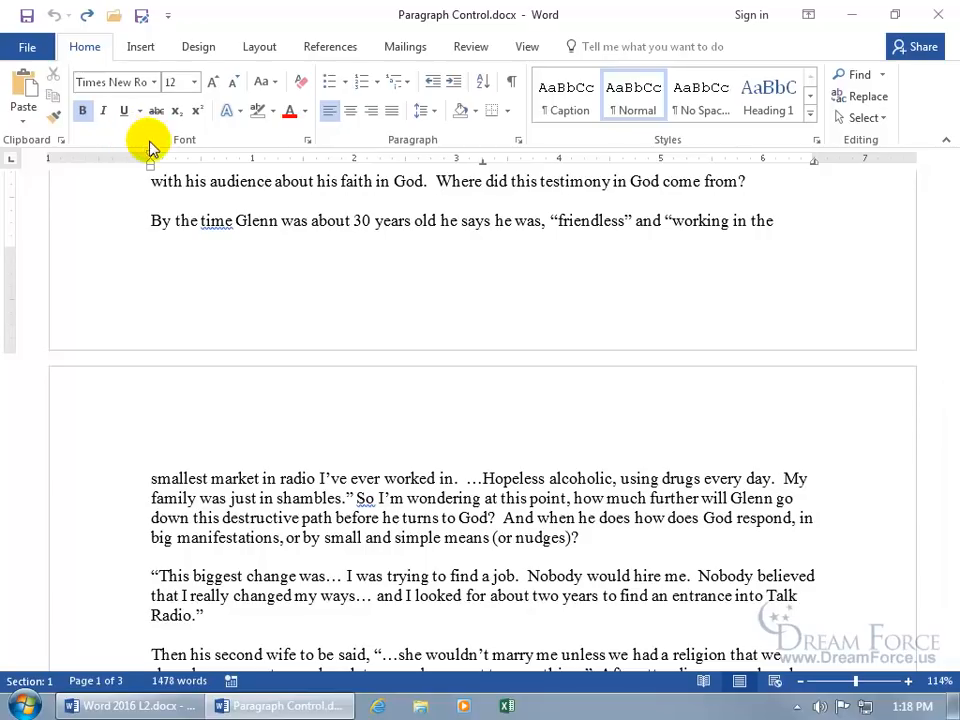
Turn on Show/Hide ¶ to display paragraph and space marks
left_click(510, 82)
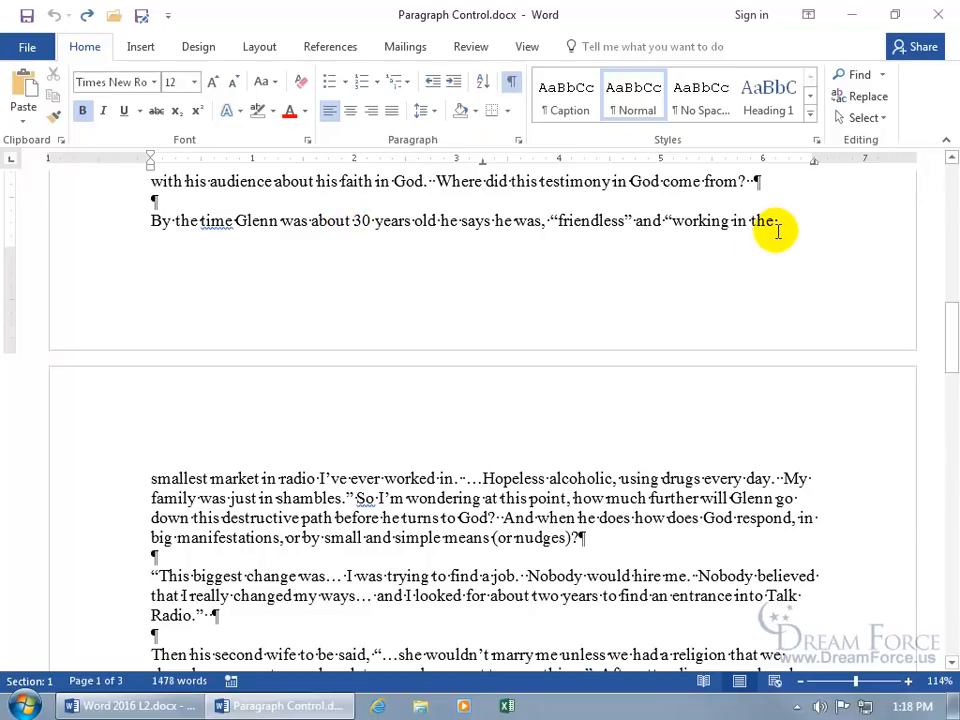
mouse_move(790, 216)
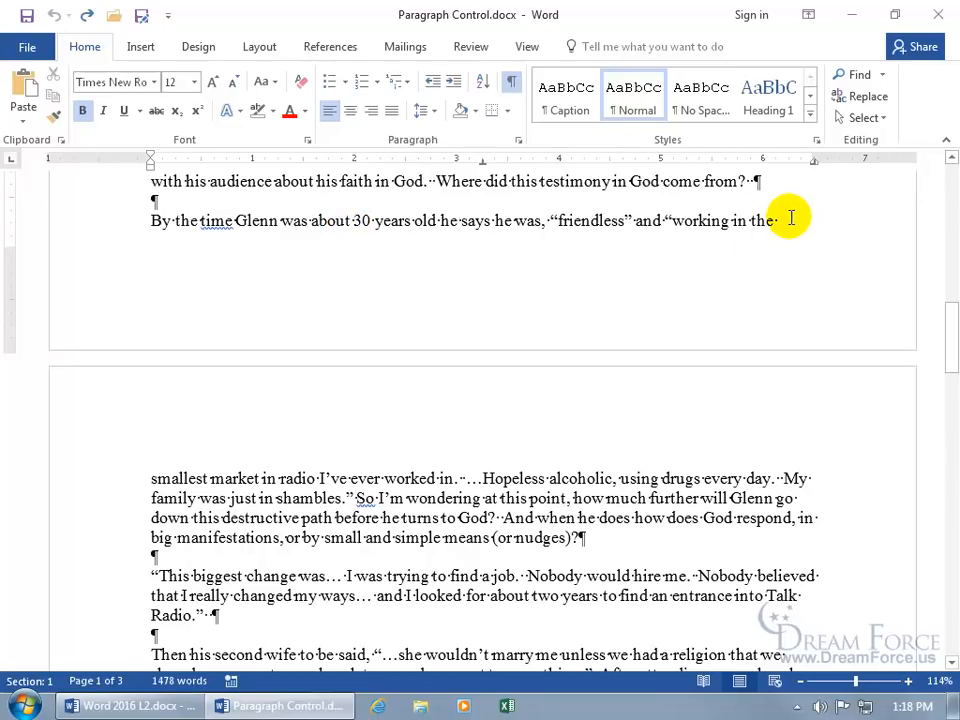
mouse_move(818, 504)
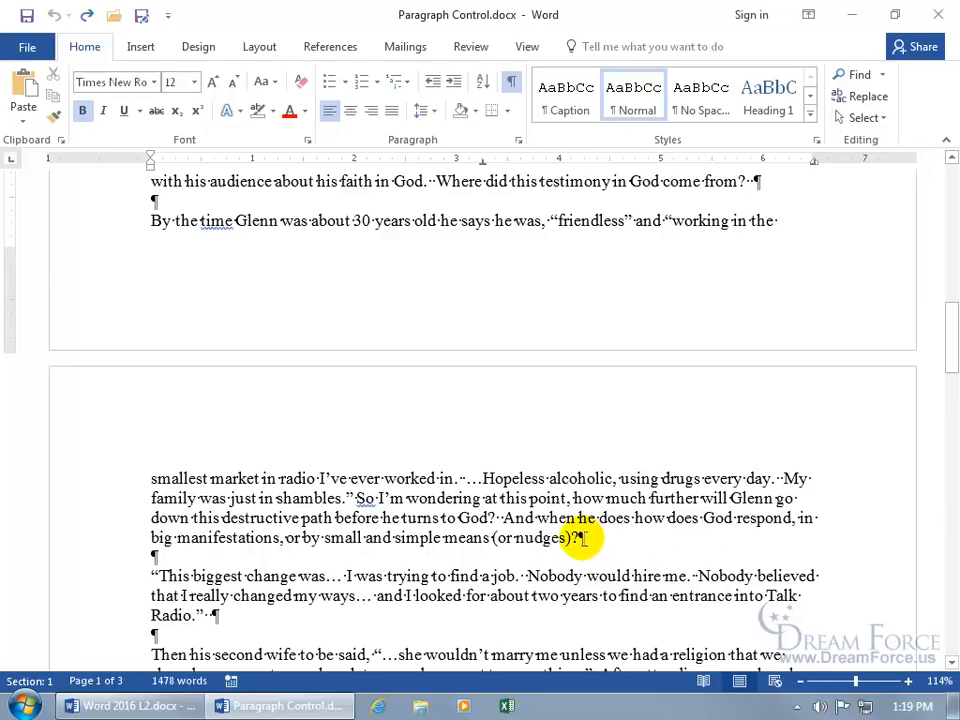
mouse_move(293, 217)
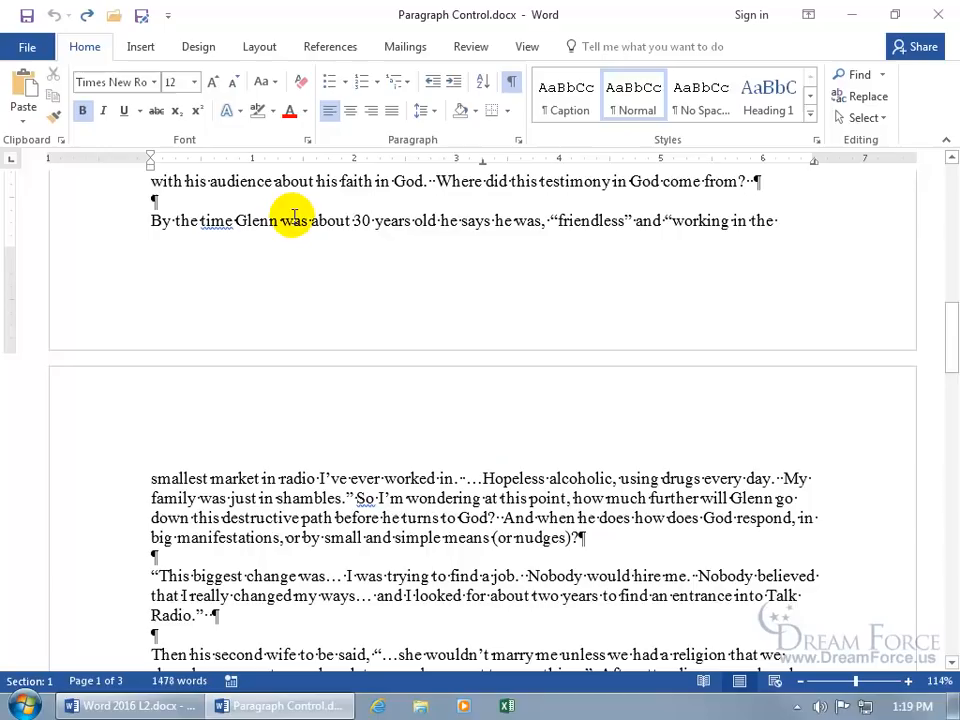
mouse_move(175, 202)
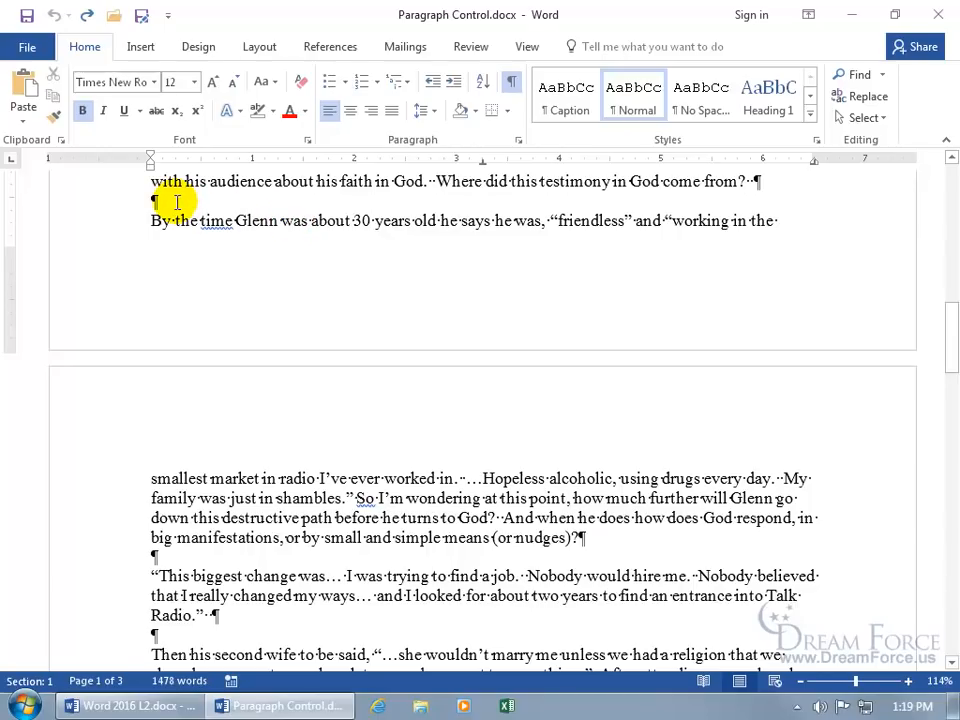
mouse_move(303, 220)
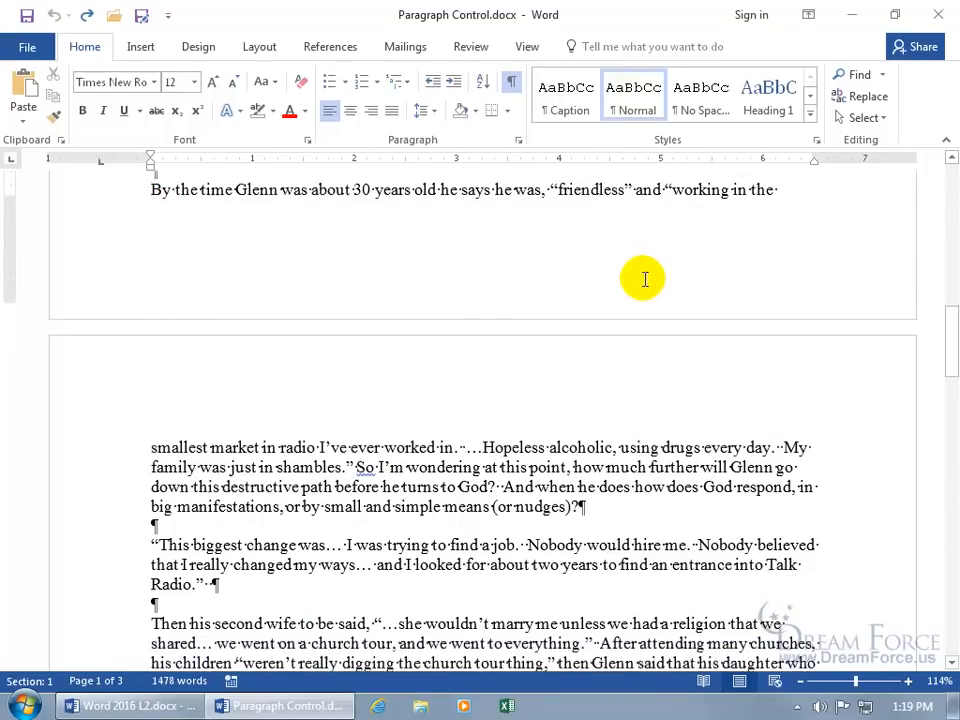
scroll("down", 3)
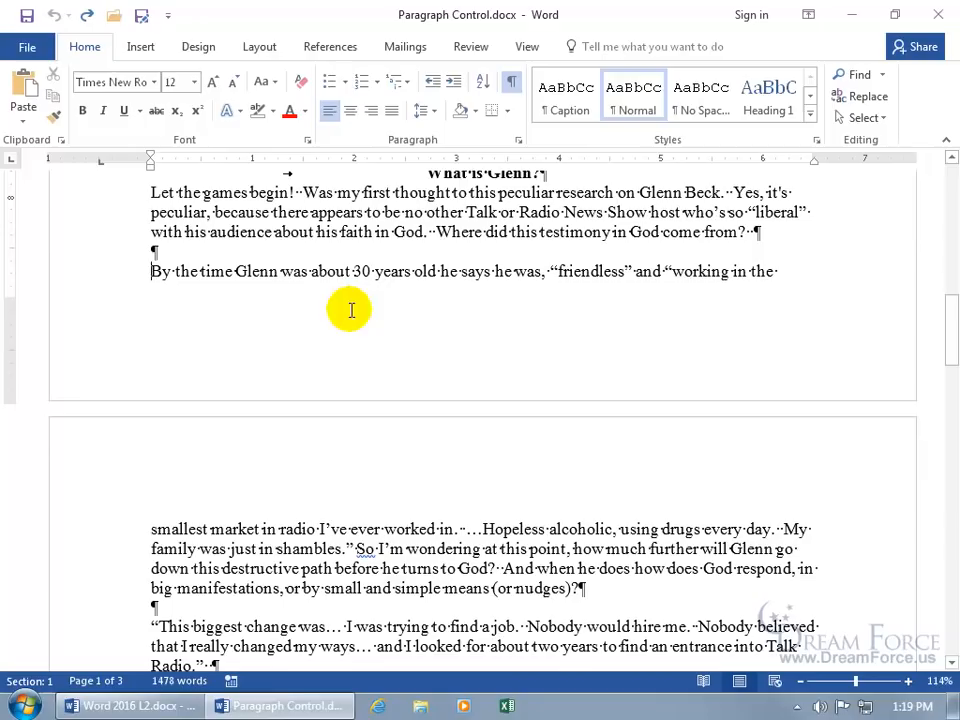
scroll("down", 3)
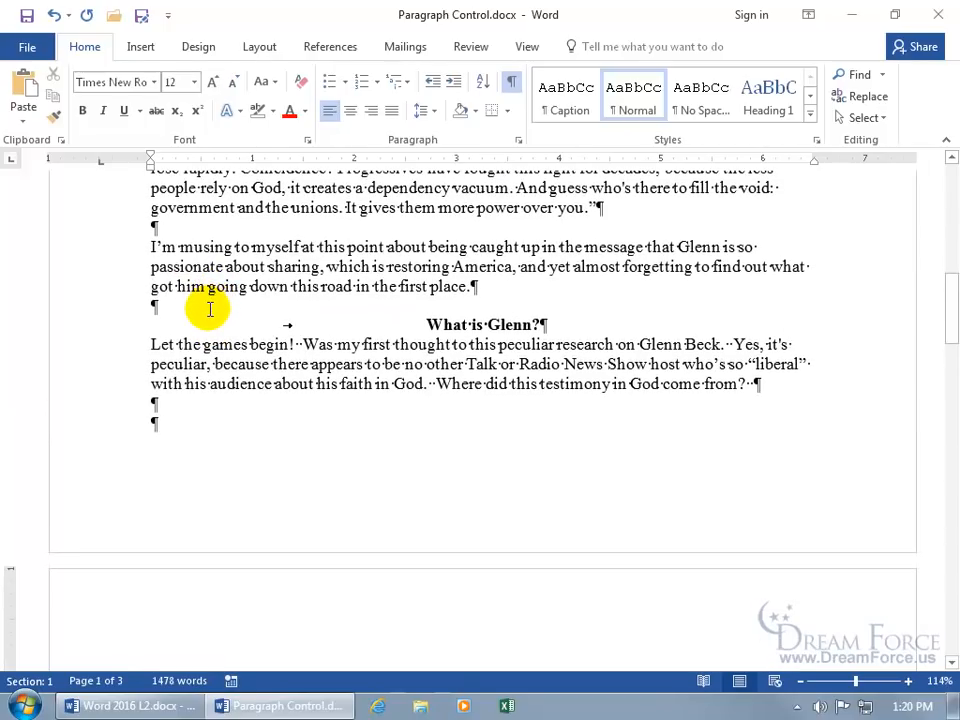
mouse_move(205, 335)
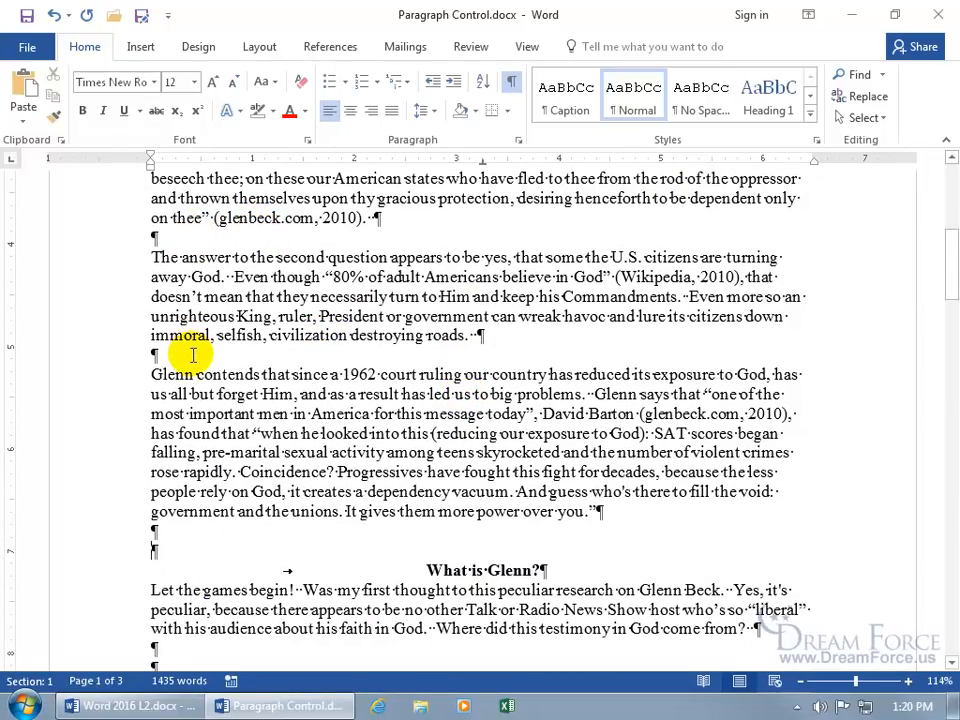
mouse_move(90, 160)
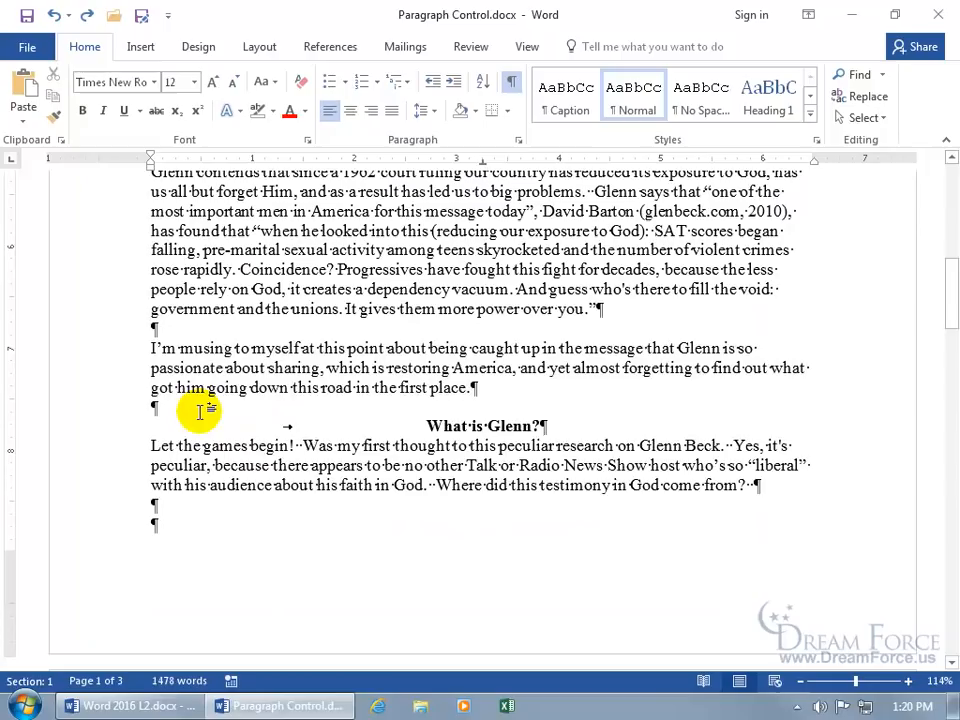
scroll("down", 3)
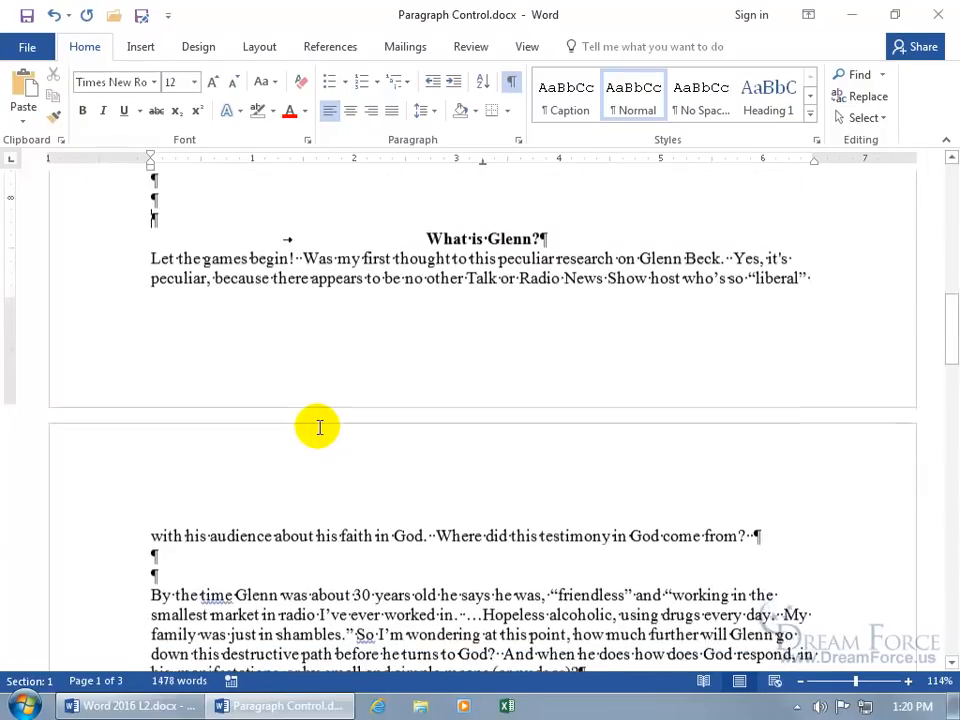
scroll("down", 3)
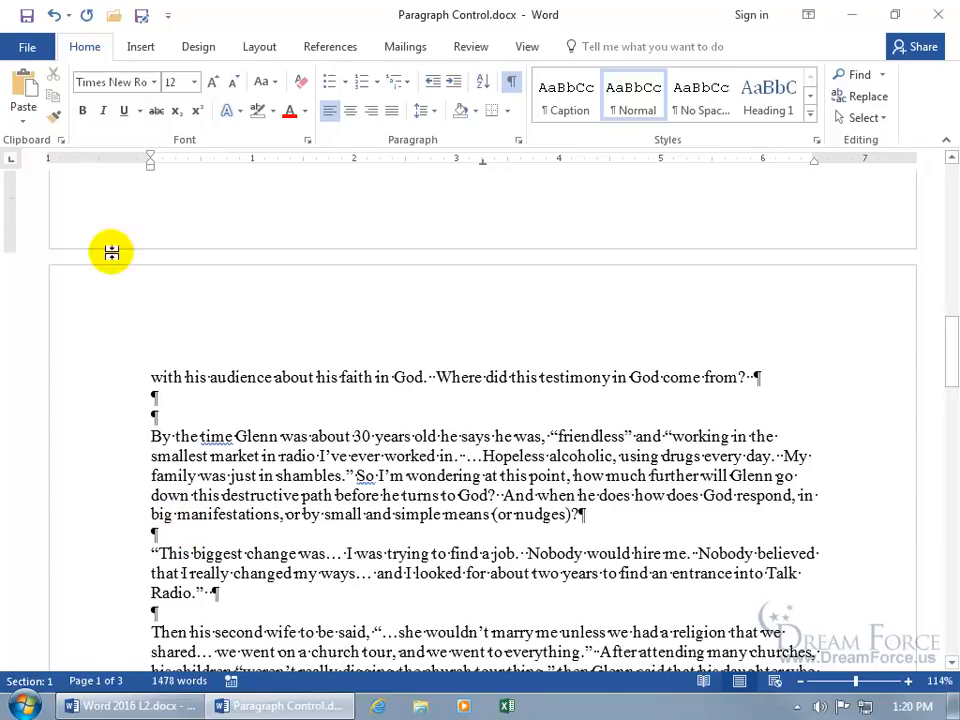
left_click(52, 15)
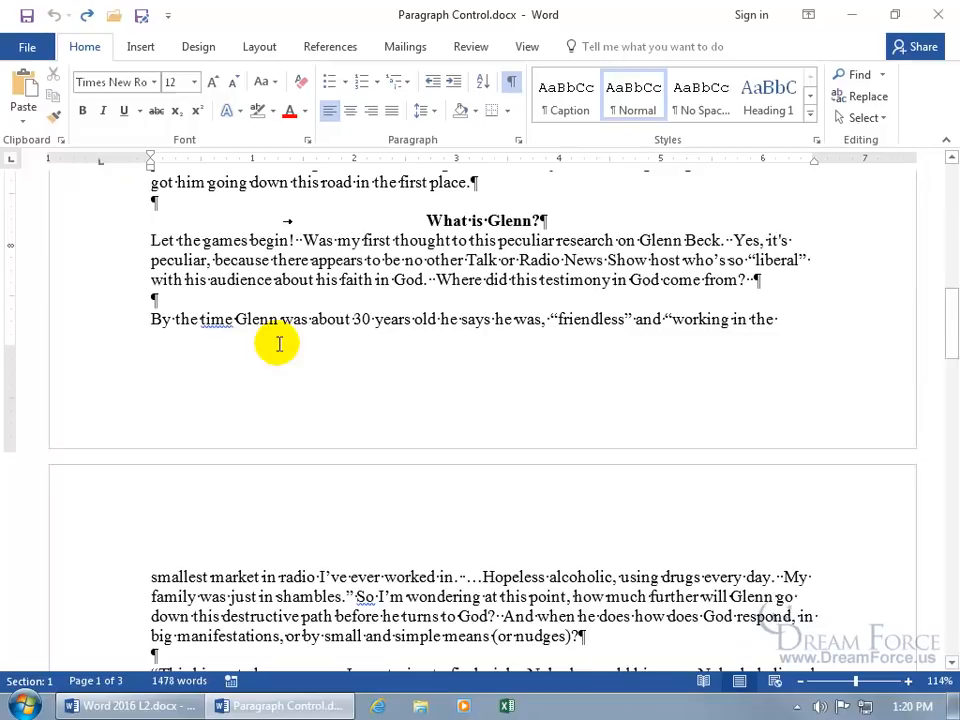
scroll("down", 3)
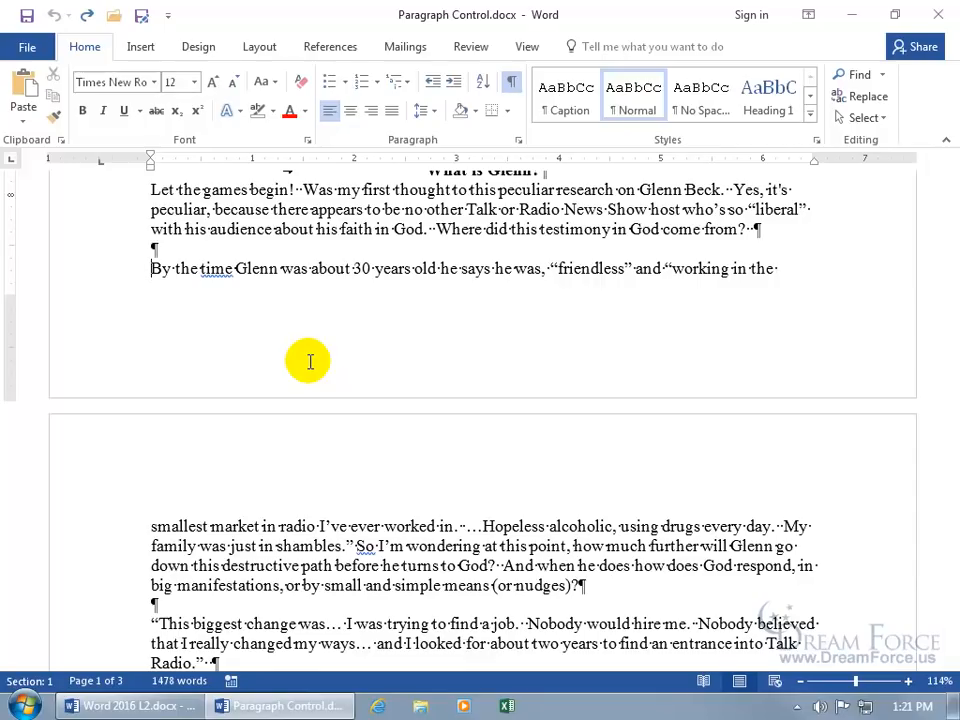
mouse_move(177, 311)
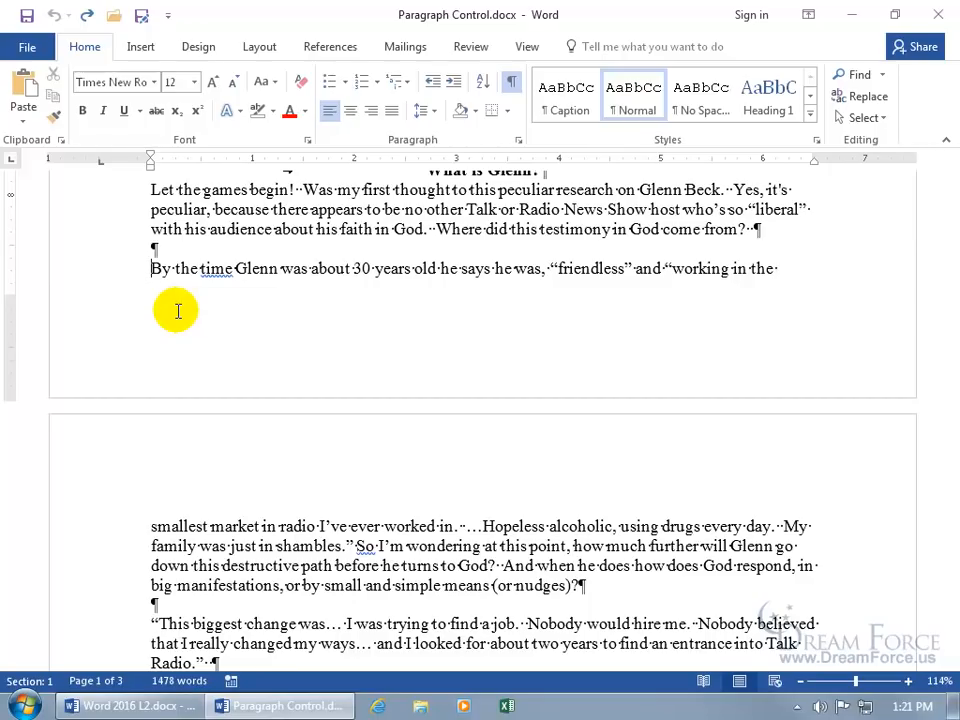
mouse_move(481, 268)
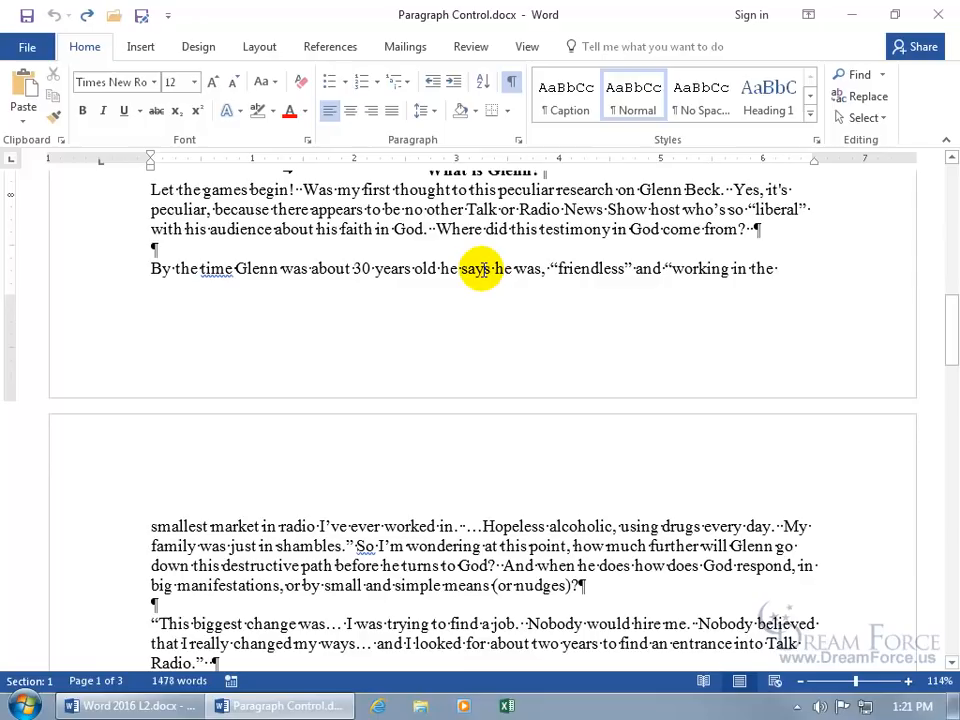
mouse_move(481, 334)
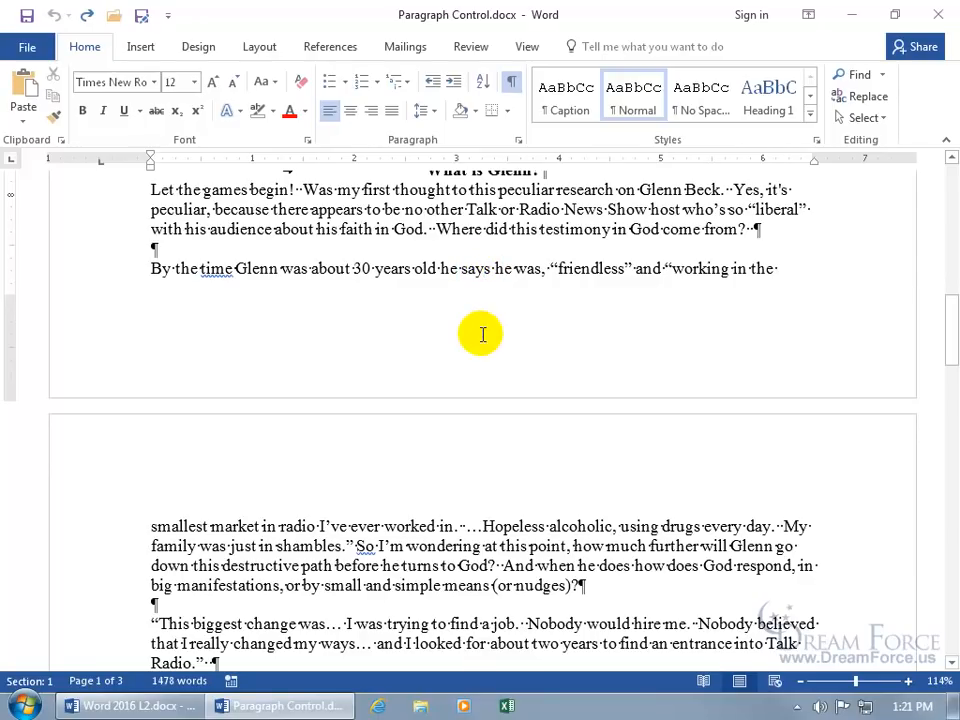
mouse_move(484, 270)
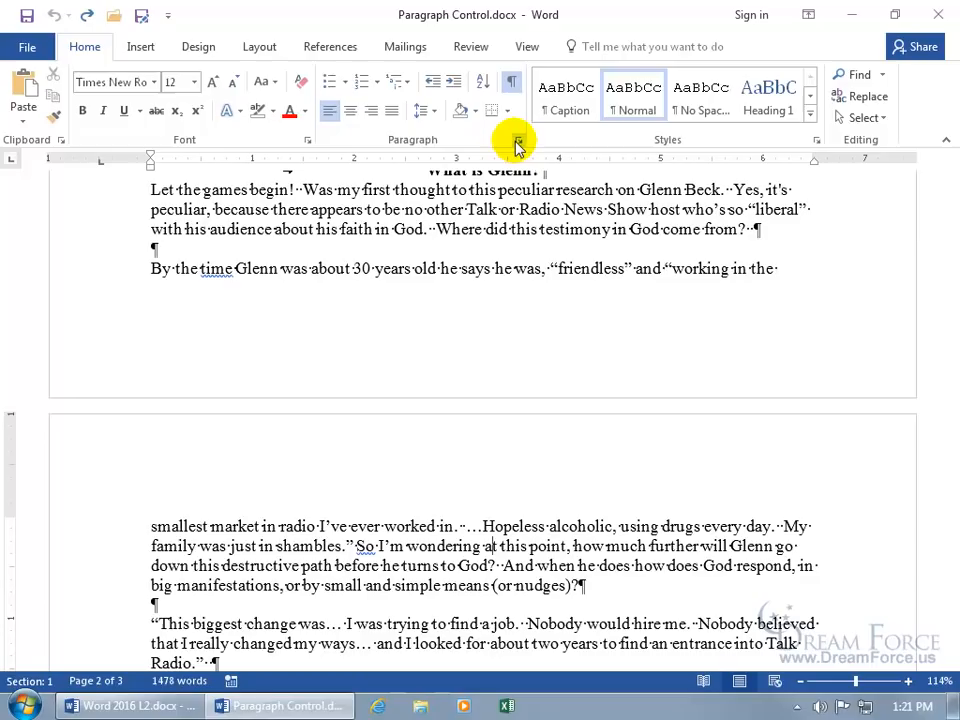
Review the Paragraph dialog's Indents and Spacing and Line and Page Breaks tabs, changing nothing
left_click(518, 139)
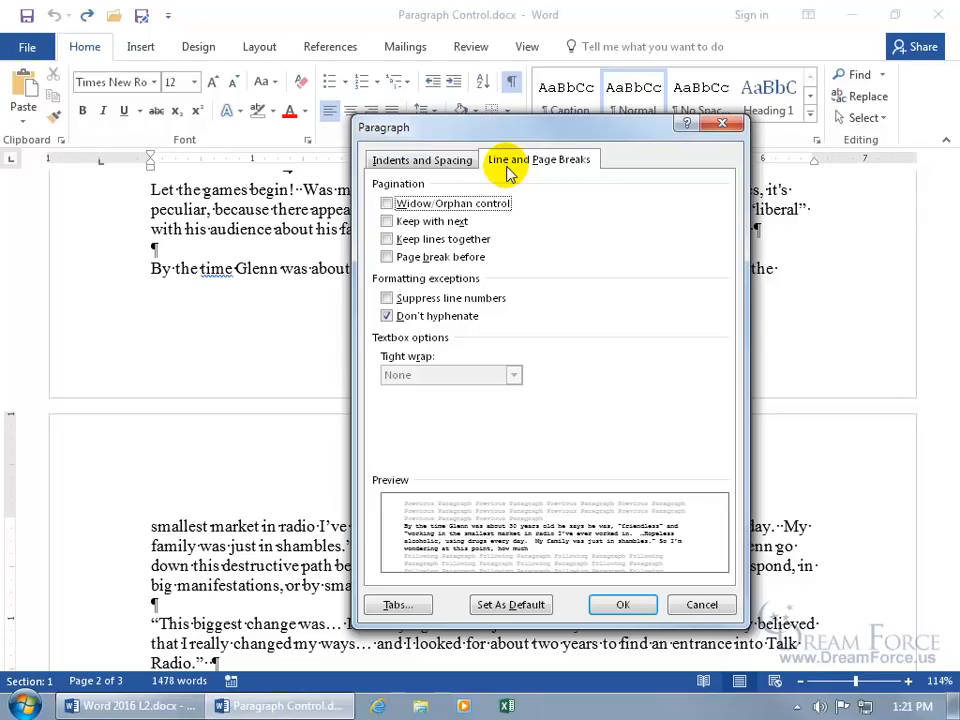
mouse_move(492, 178)
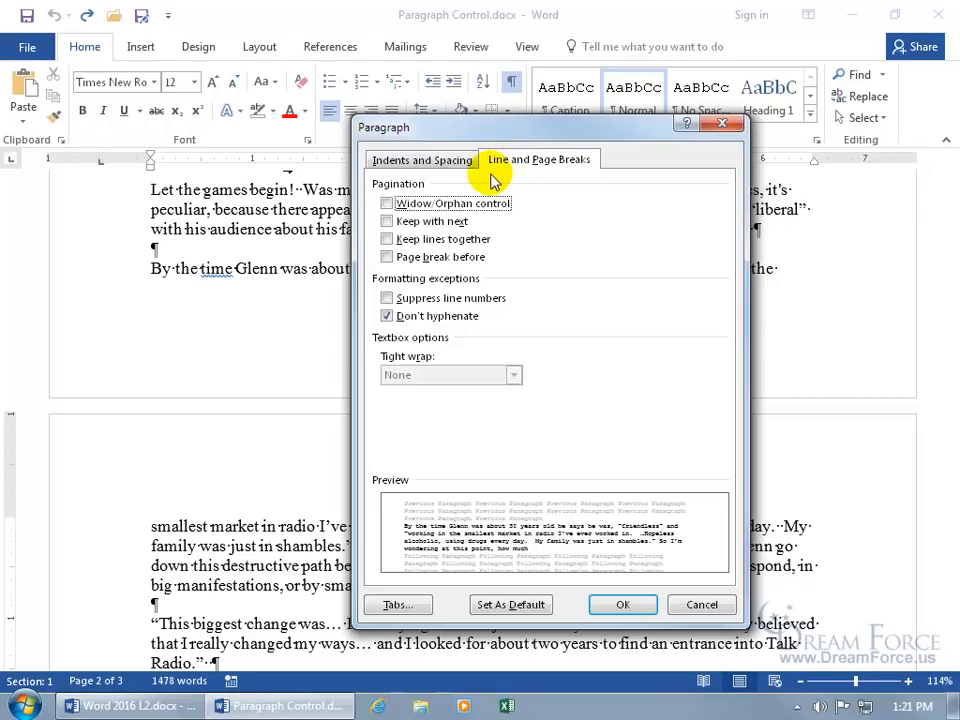
left_click(421, 159)
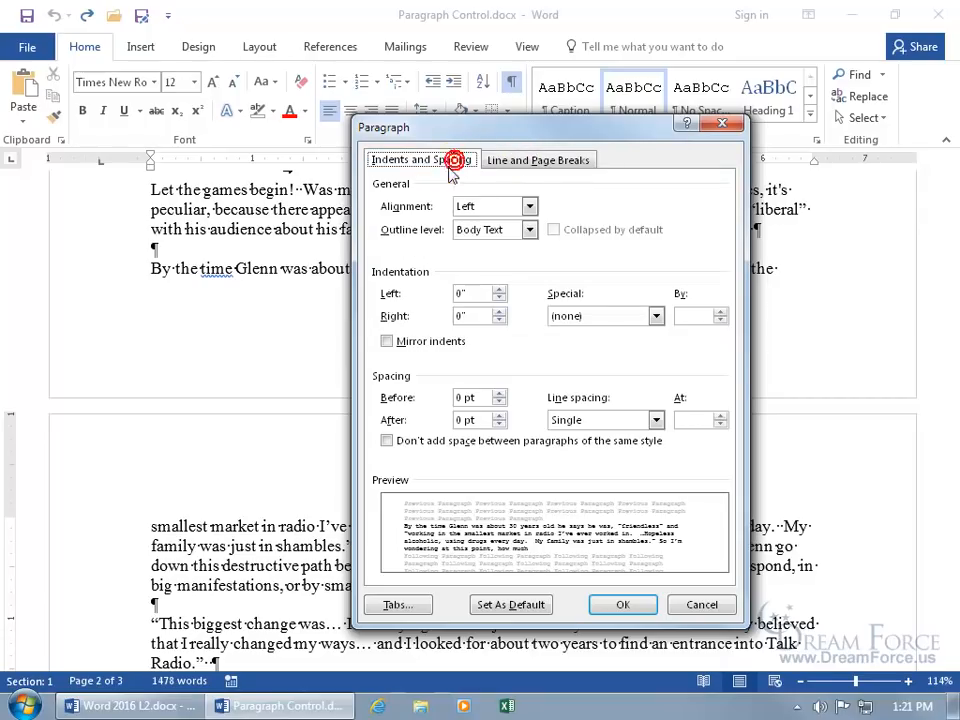
mouse_move(538, 159)
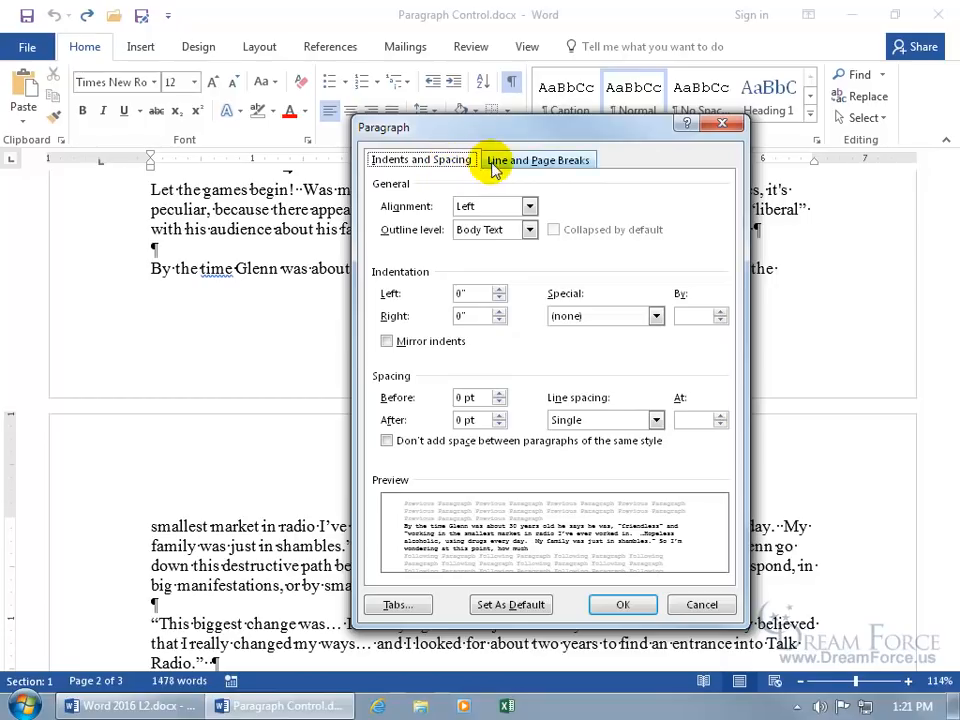
left_click(538, 159)
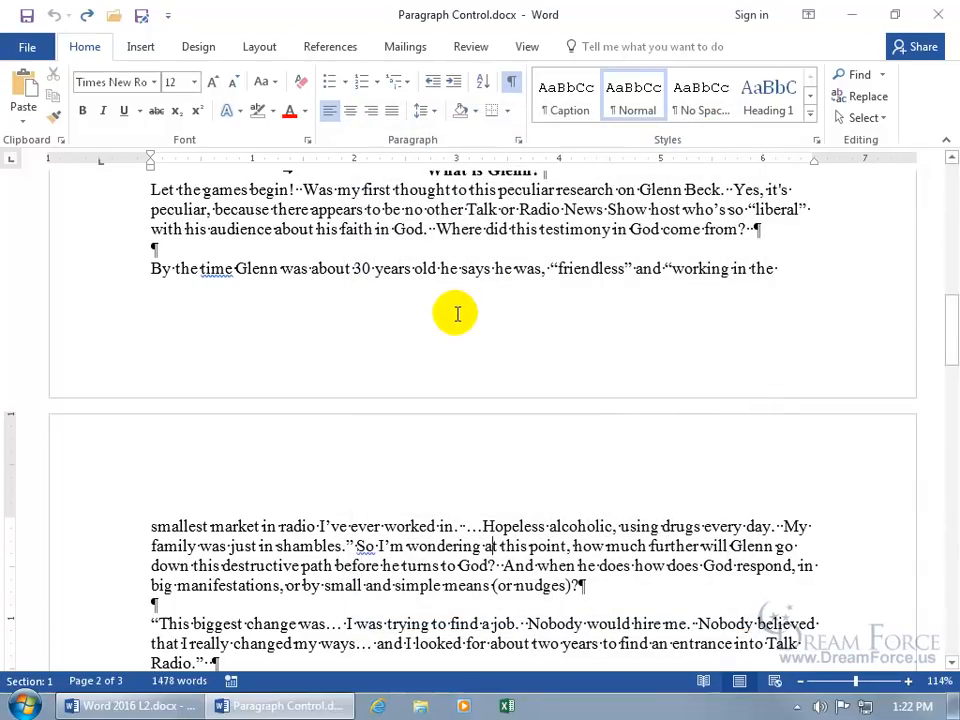
Open Paragraph settings for the Glenn paragraph from its right-click menu
right_click(472, 270)
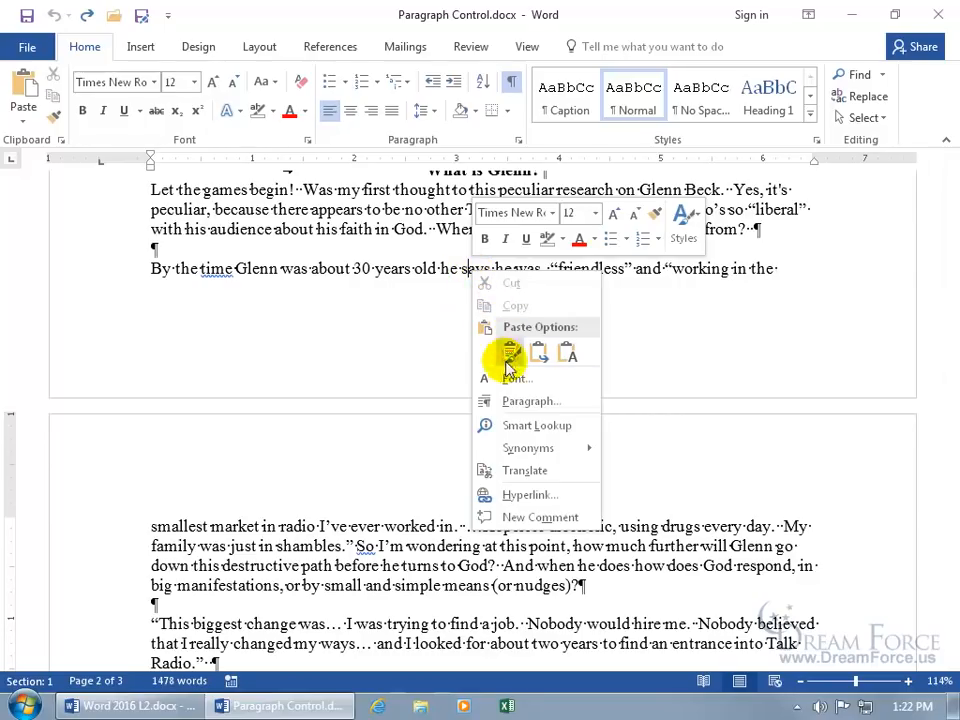
left_click(531, 400)
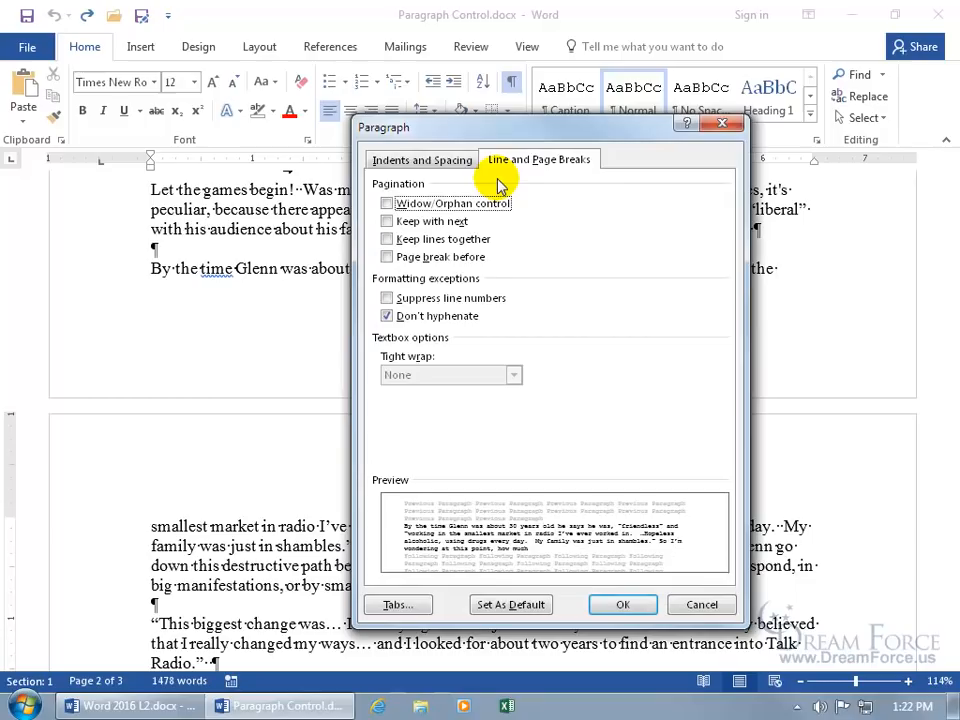
mouse_move(545, 182)
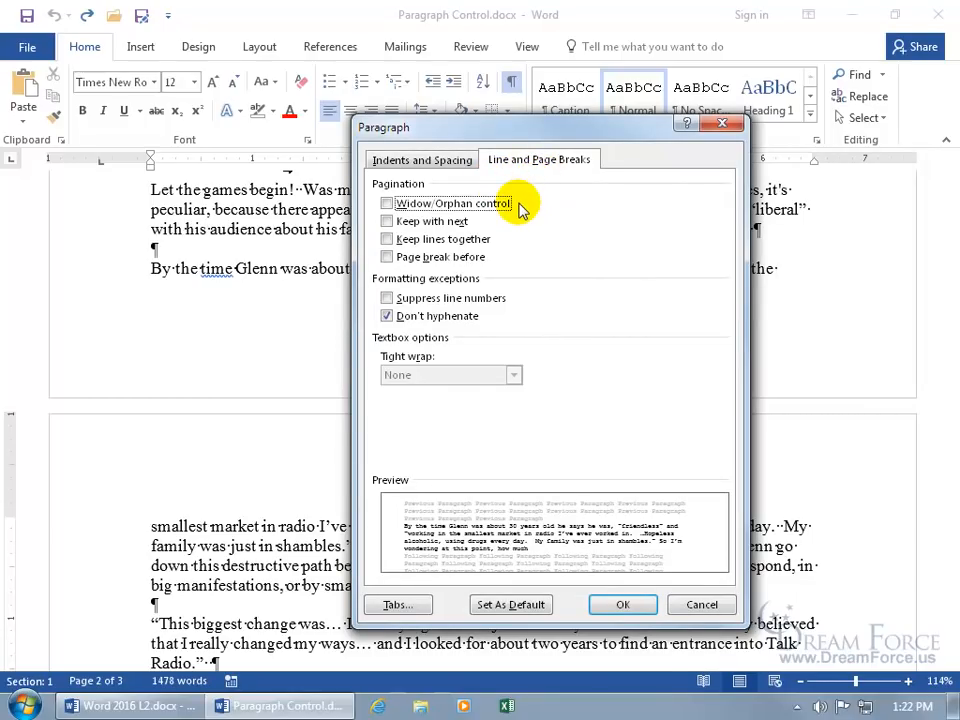
Enable Keep lines together for the Glenn paragraph and apply it with OK
left_click(387, 203)
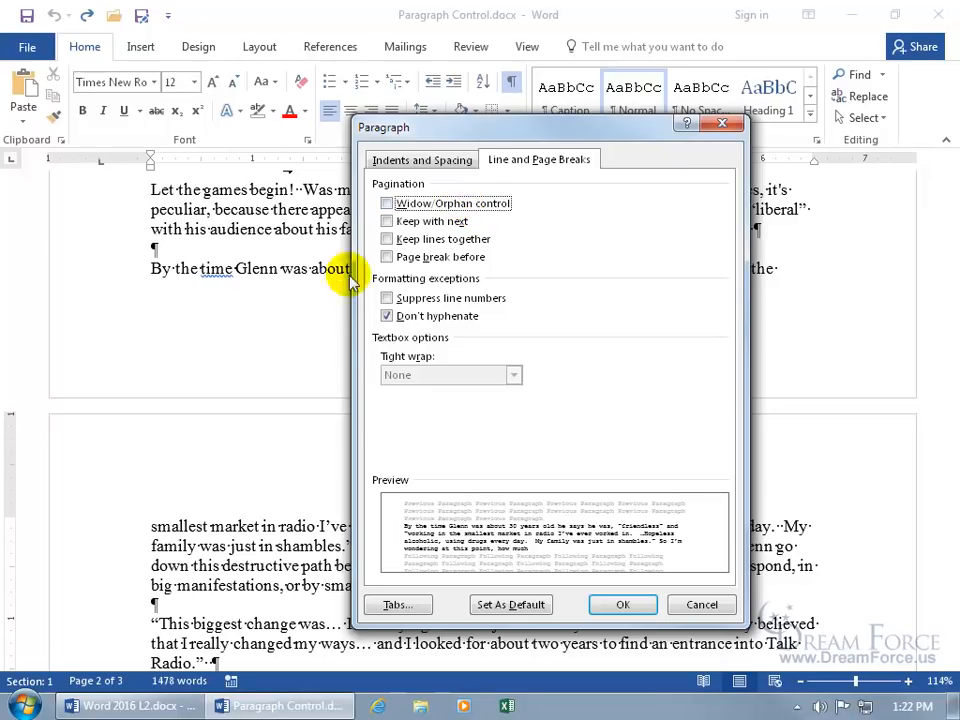
mouse_move(332, 298)
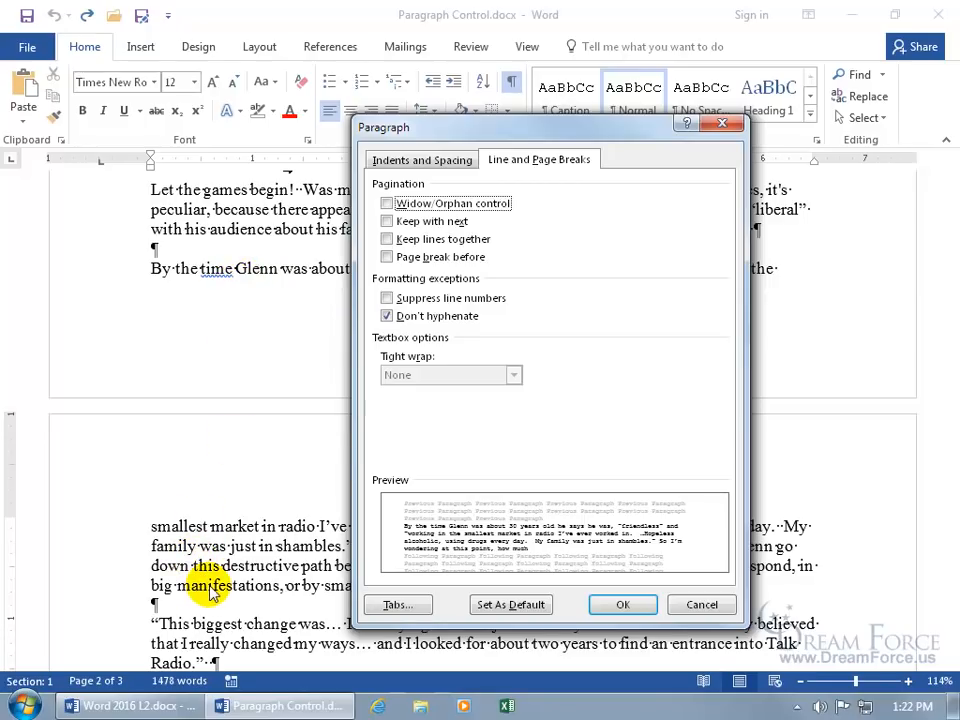
mouse_move(250, 285)
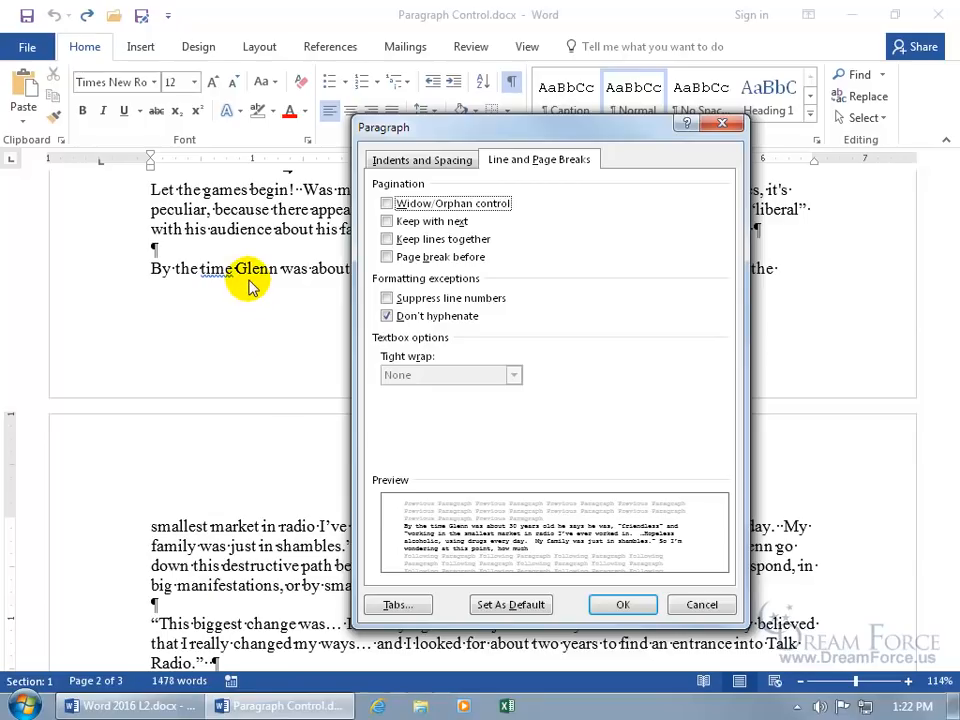
mouse_move(222, 502)
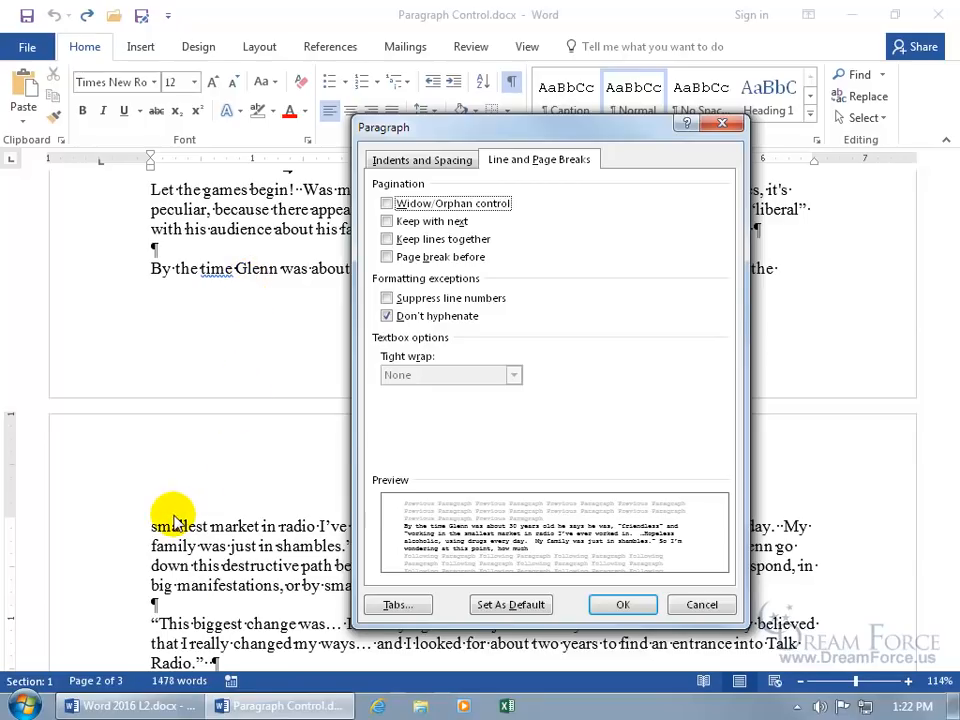
mouse_move(195, 515)
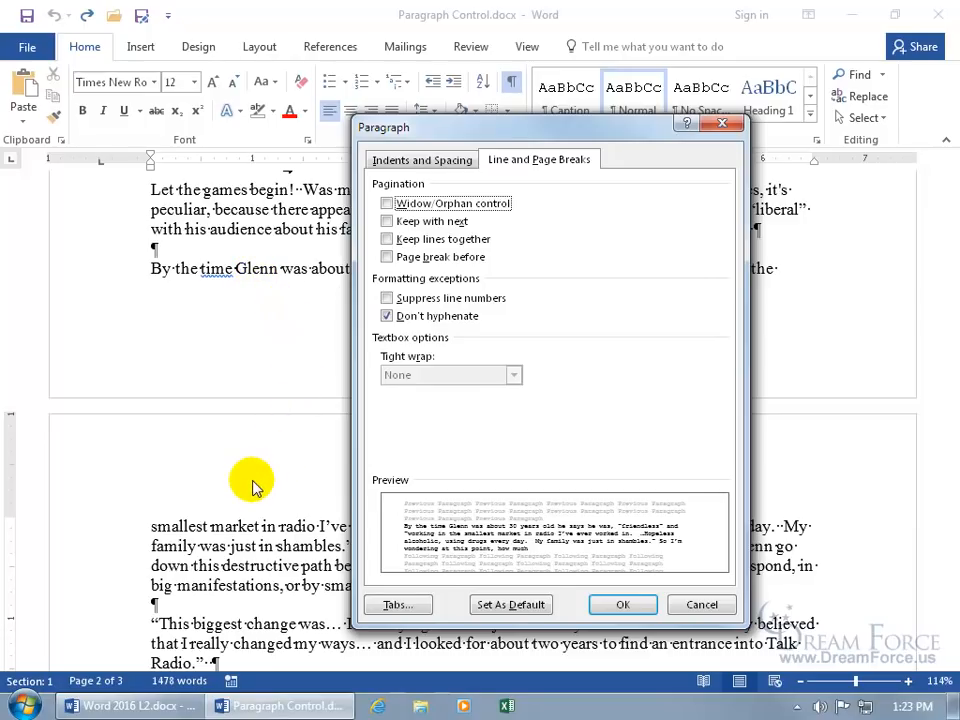
mouse_move(232, 475)
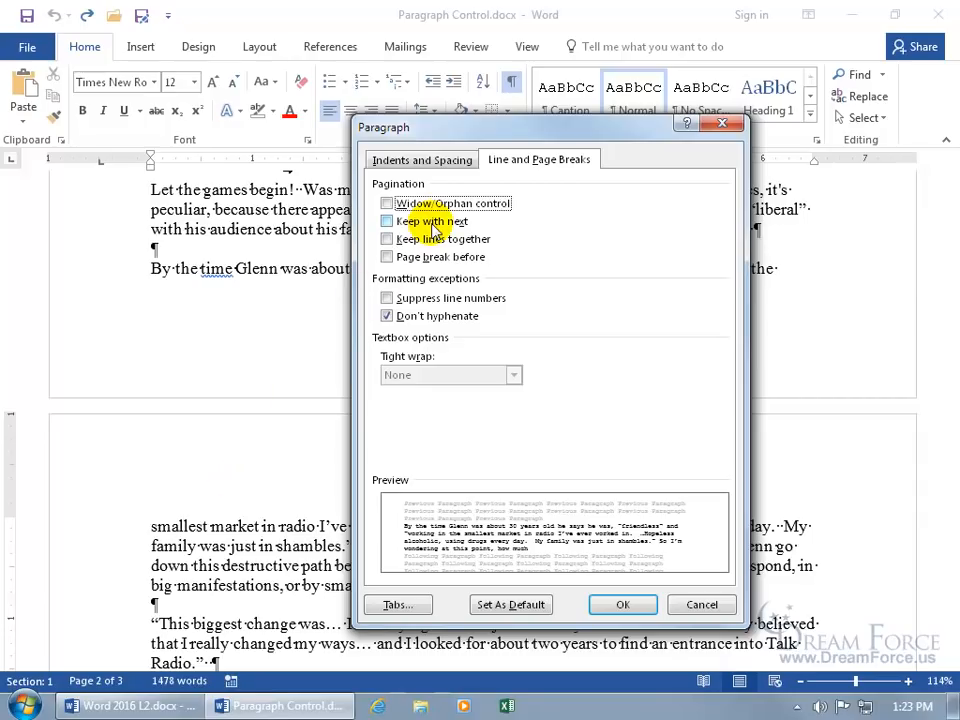
left_click(388, 203)
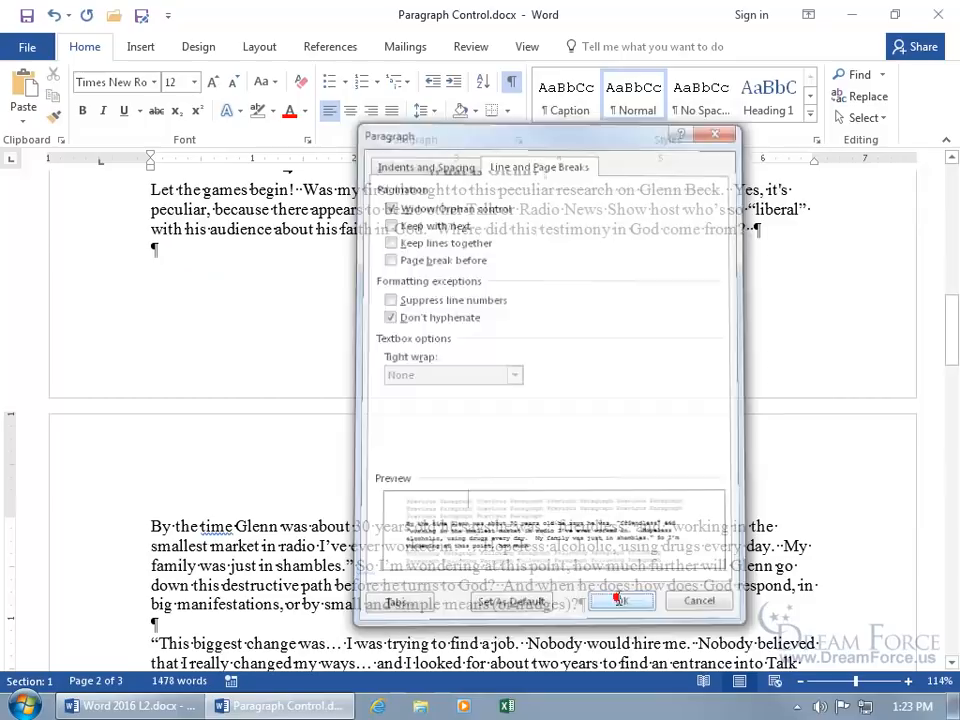
left_click(621, 600)
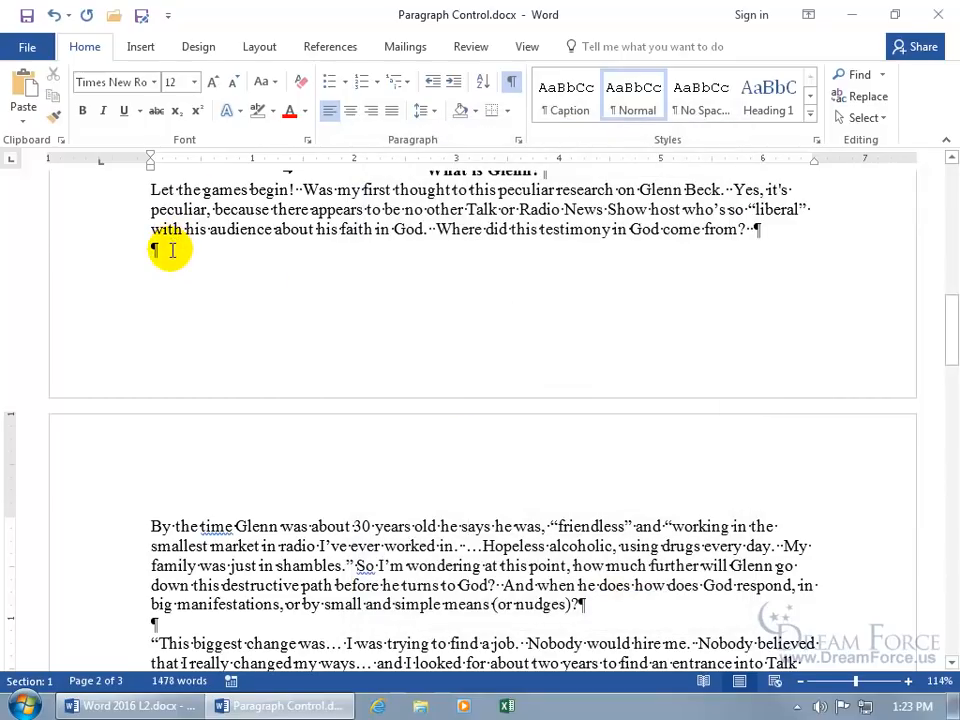
mouse_move(282, 511)
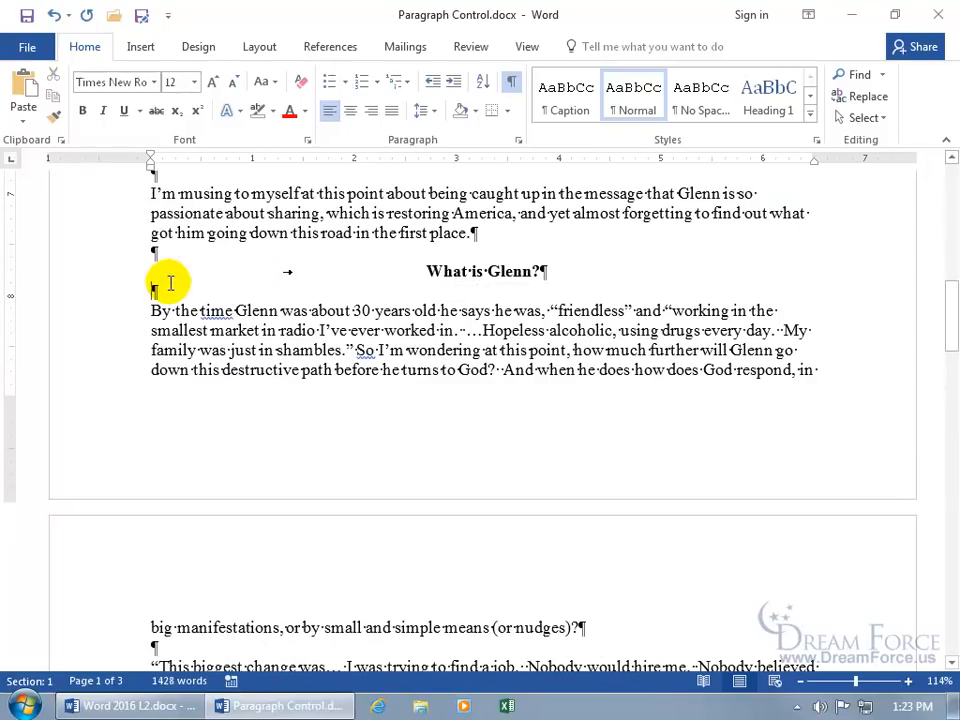
Scroll down to check the Glenn paragraph splitting across the page break
scroll("down", 3)
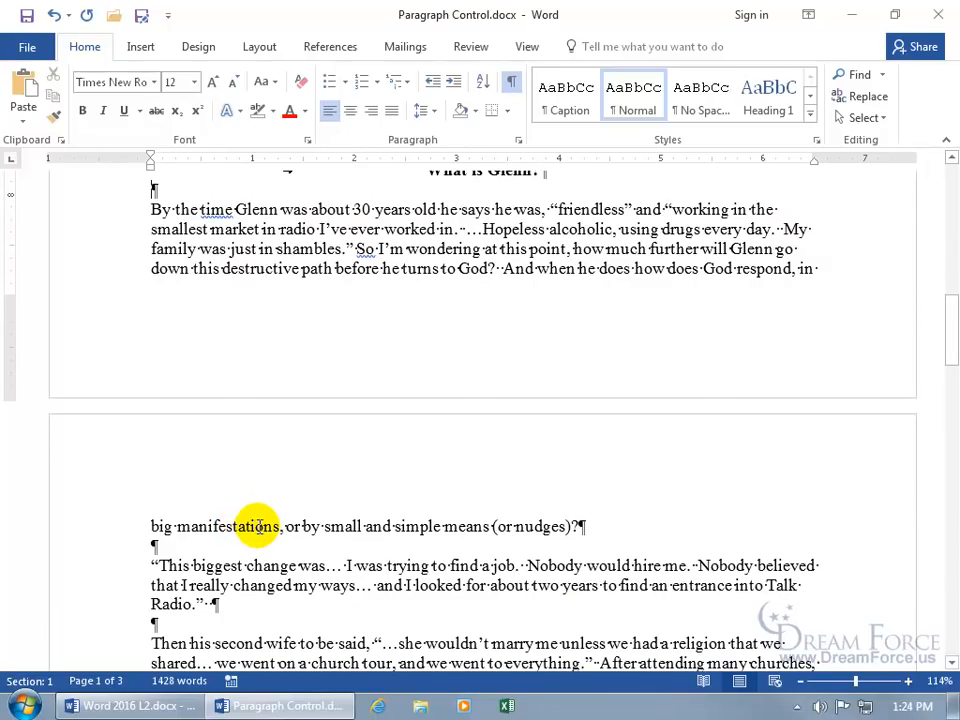
mouse_move(325, 268)
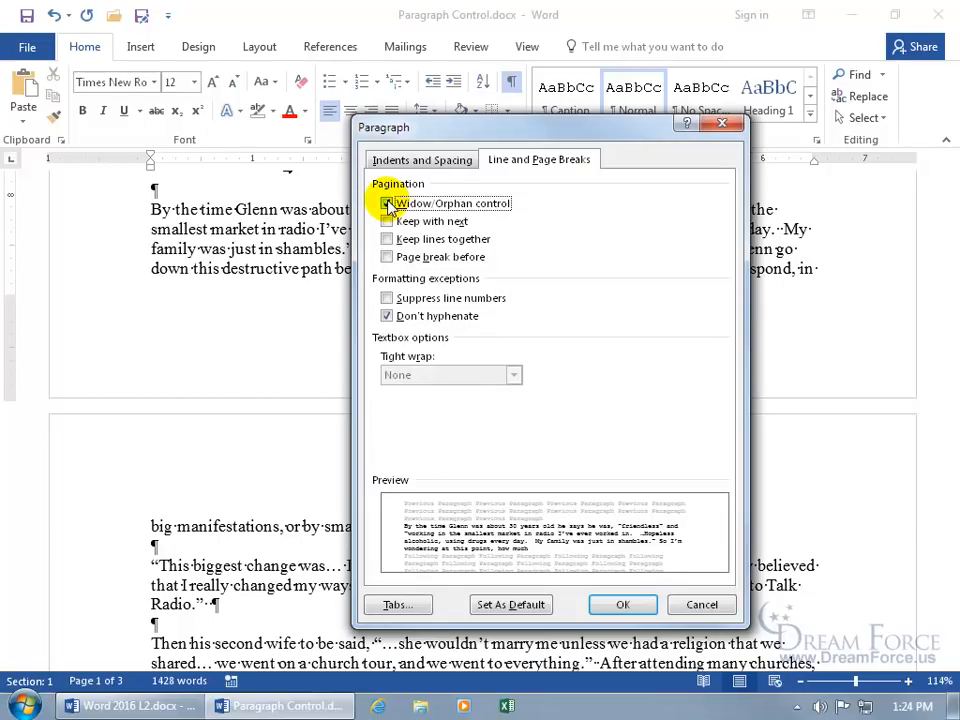
Tick Widow/Orphan control for the Glenn paragraph
left_click(387, 203)
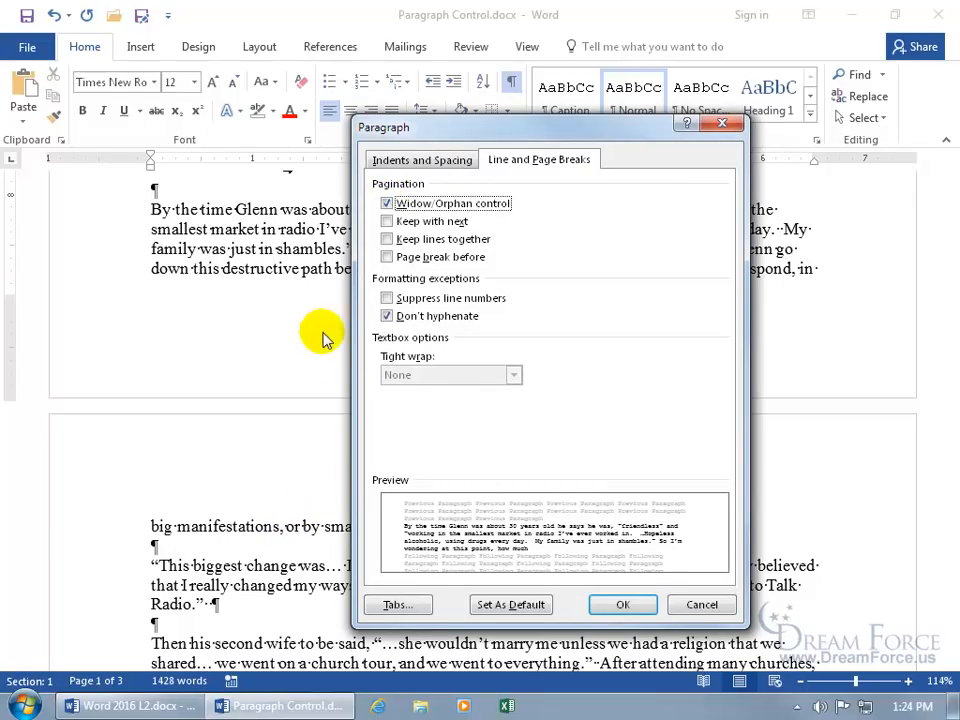
mouse_move(285, 230)
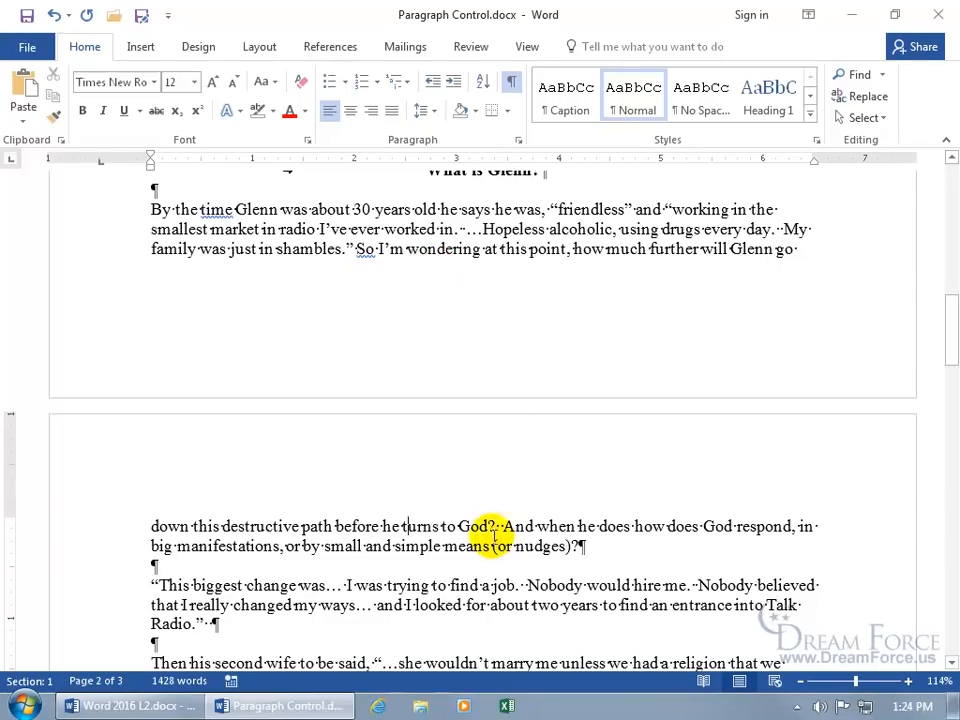
mouse_move(483, 565)
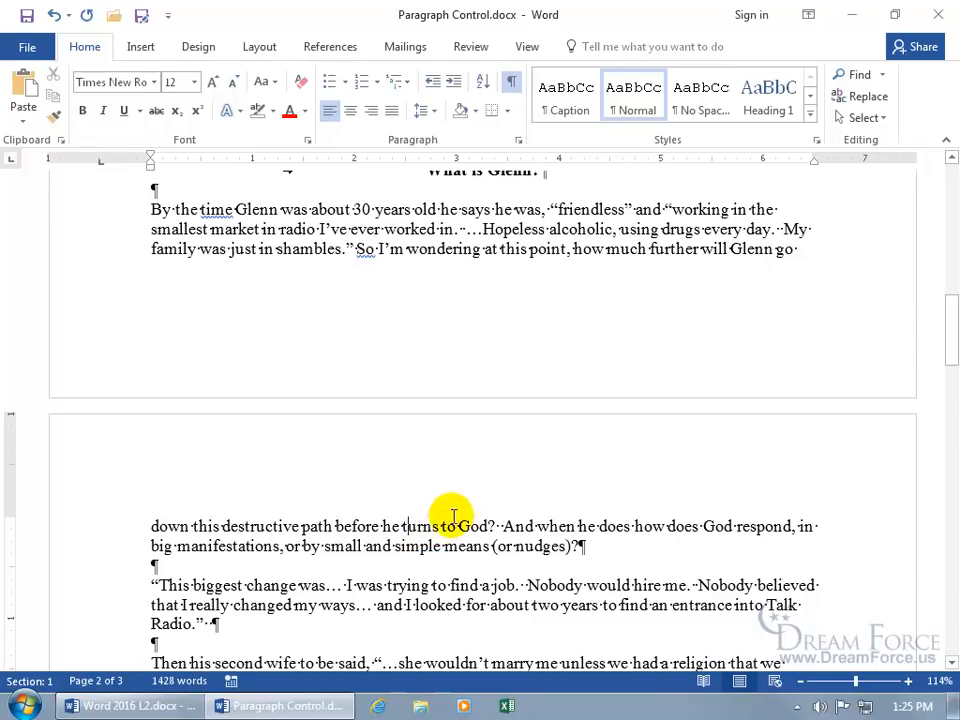
mouse_move(452, 263)
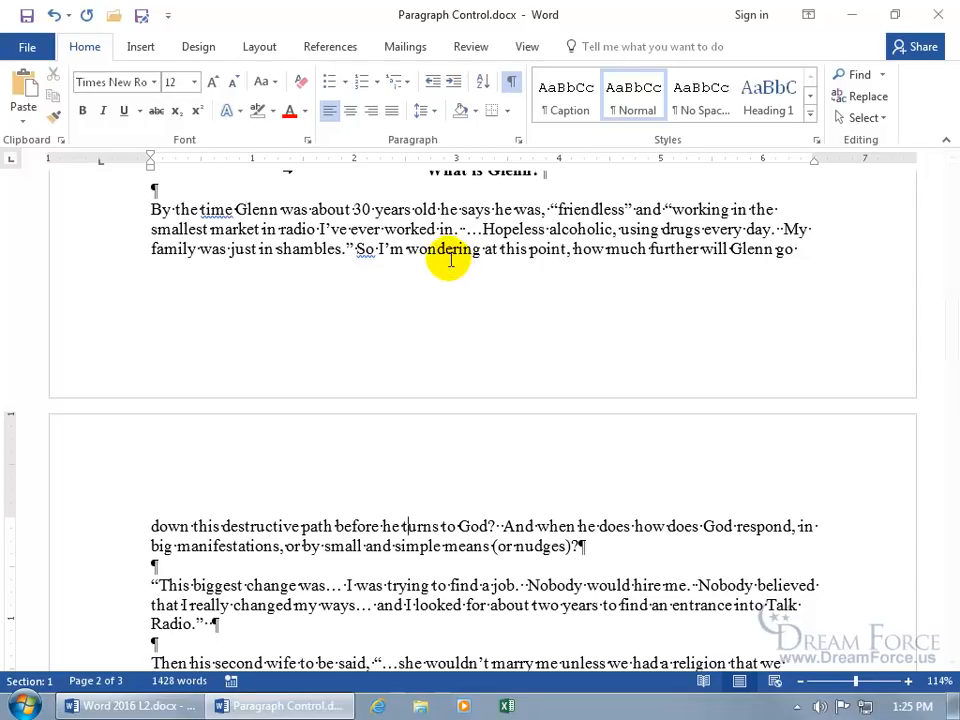
Turn Widow/Orphan control back off for the Glenn paragraph via its Paragraph settings
right_click(450, 250)
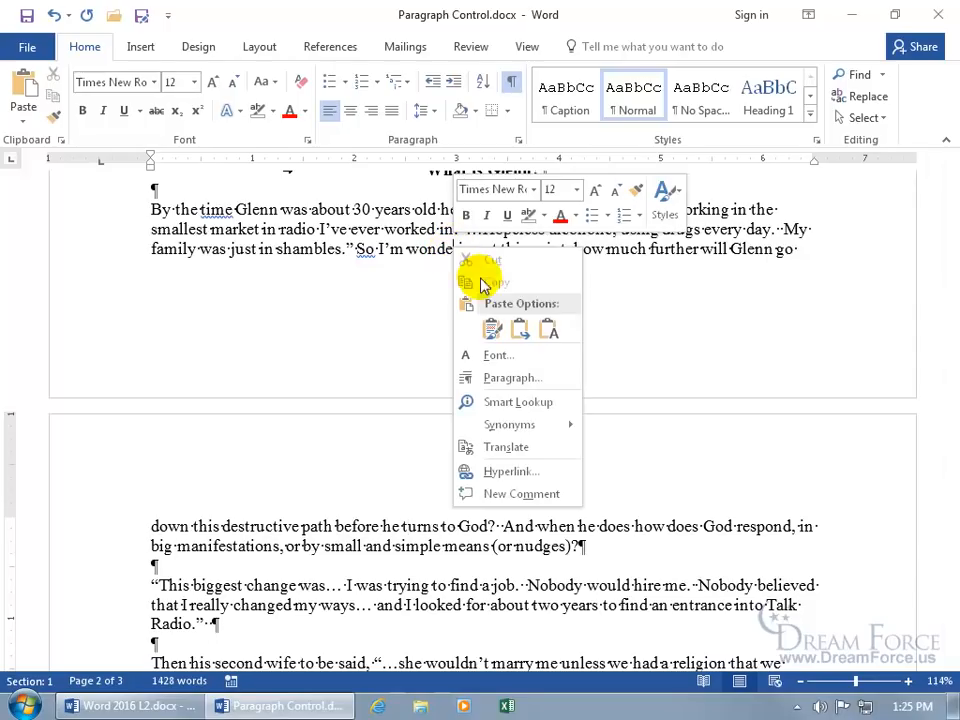
left_click(512, 377)
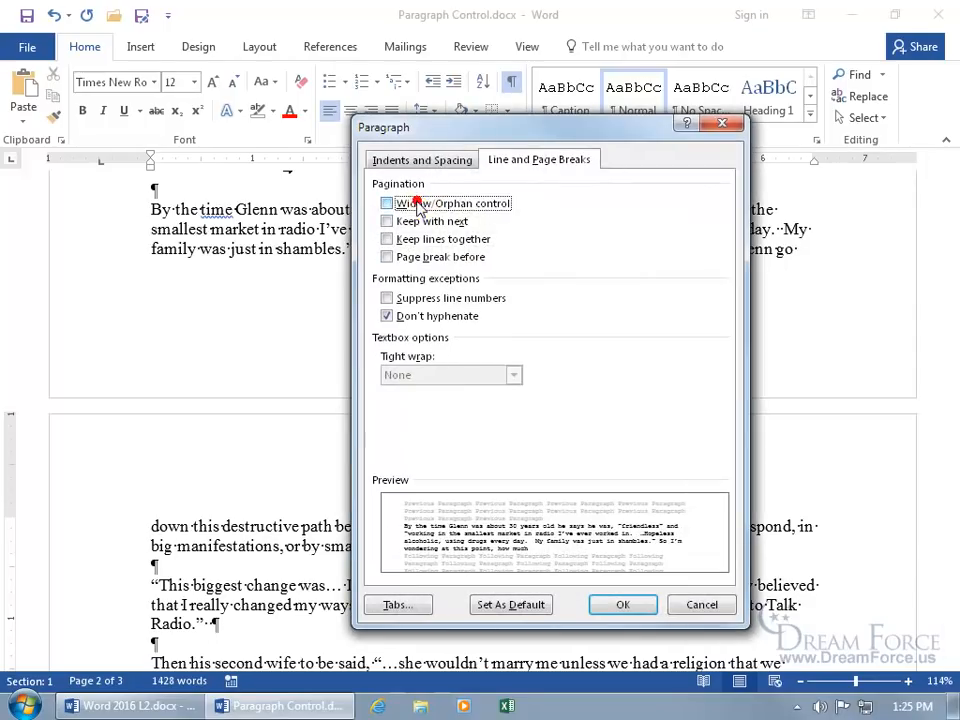
left_click(622, 604)
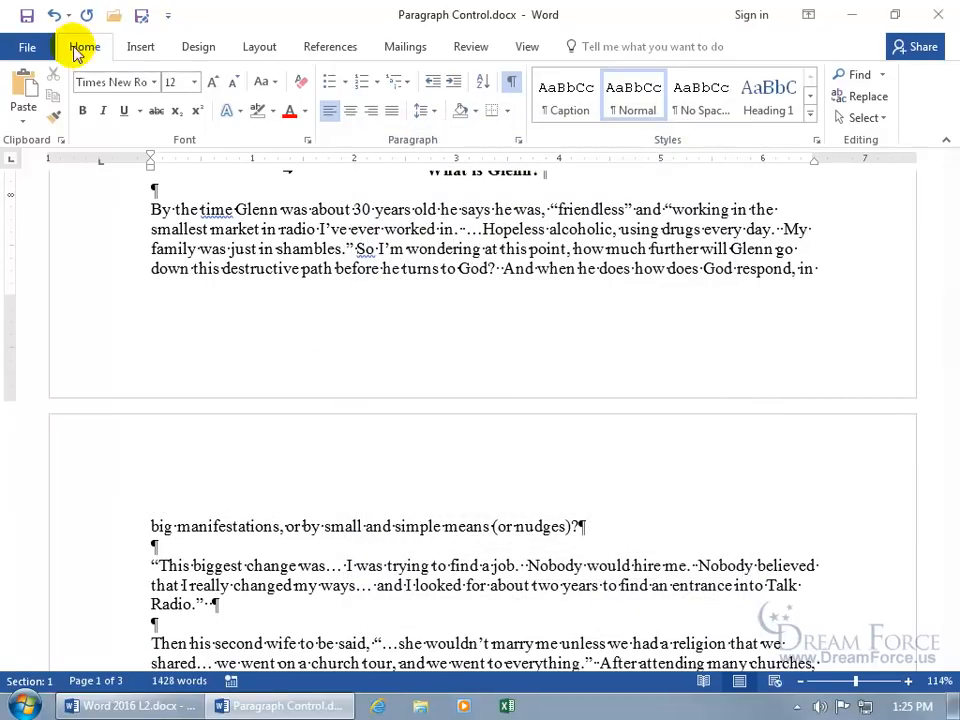
left_click(53, 15)
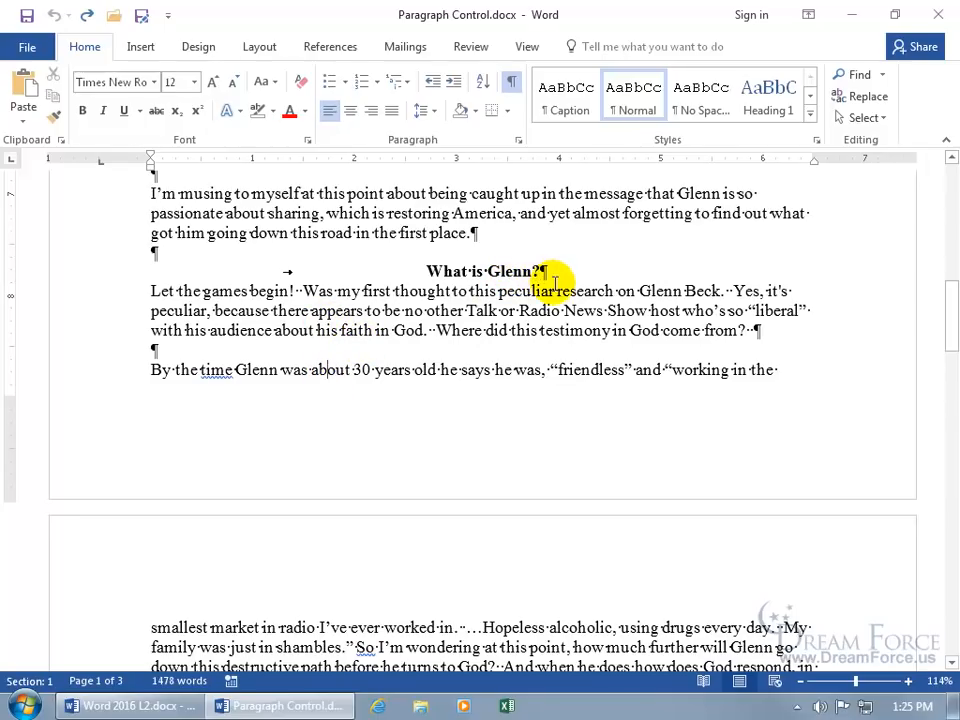
mouse_move(556, 311)
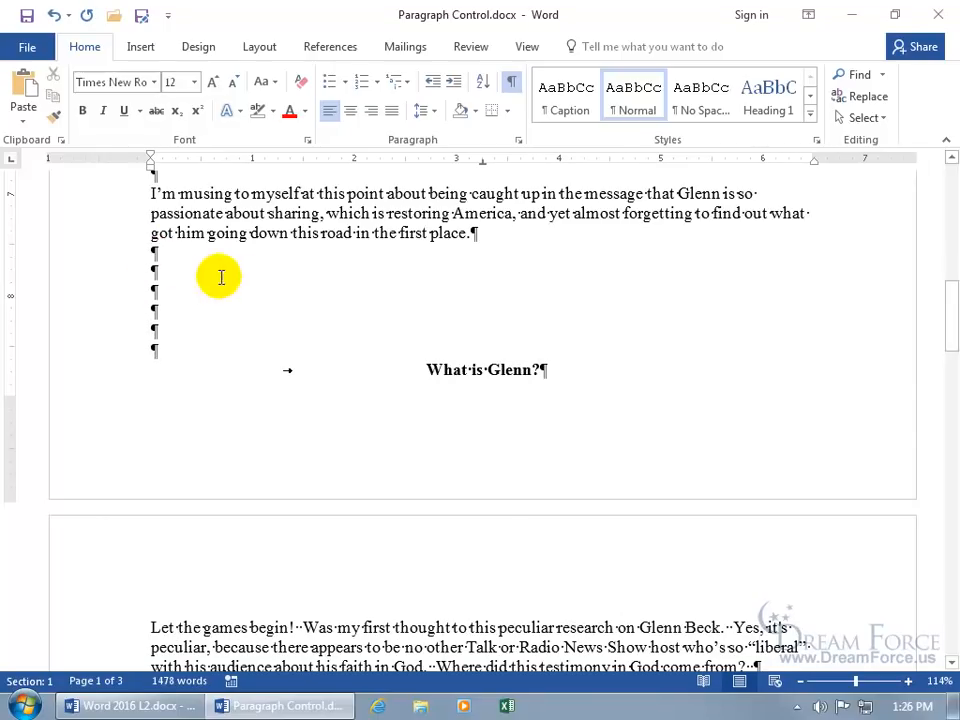
mouse_move(175, 301)
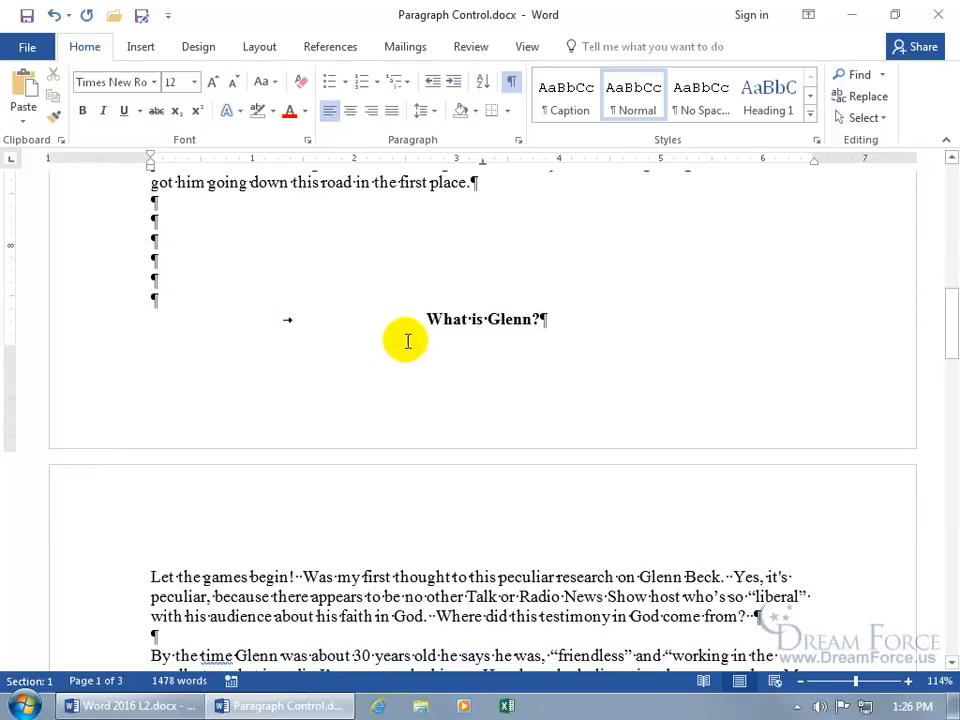
Scroll down to see 'What is Glenn?' stranded at the bottom of page 1
scroll("down", 3)
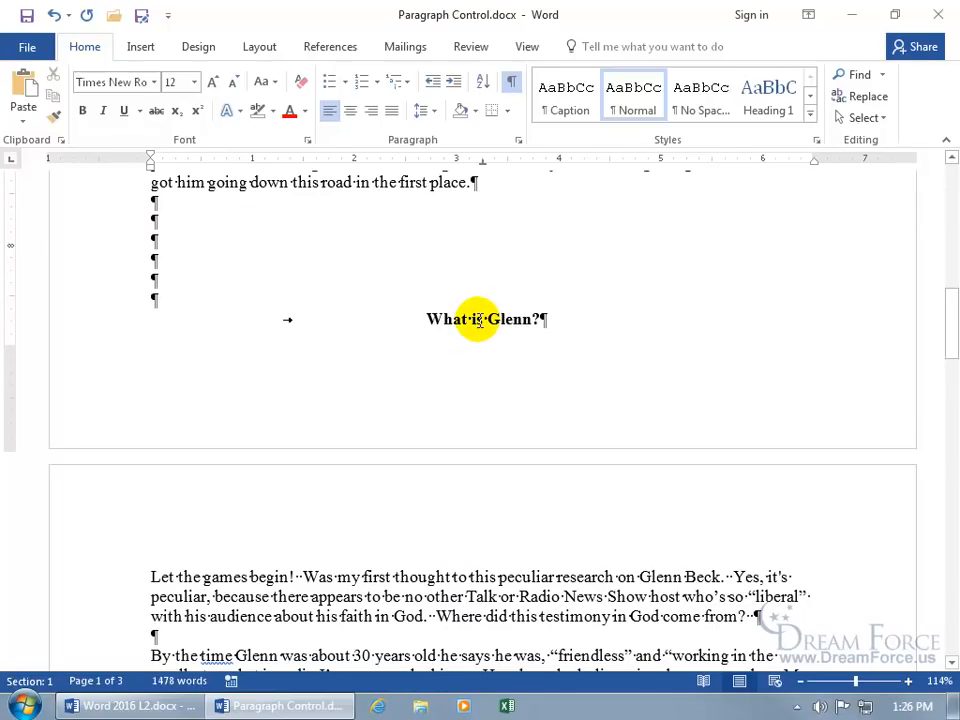
Set Keep with next on the 'What is Glenn?' heading and check the result
left_click(463, 319)
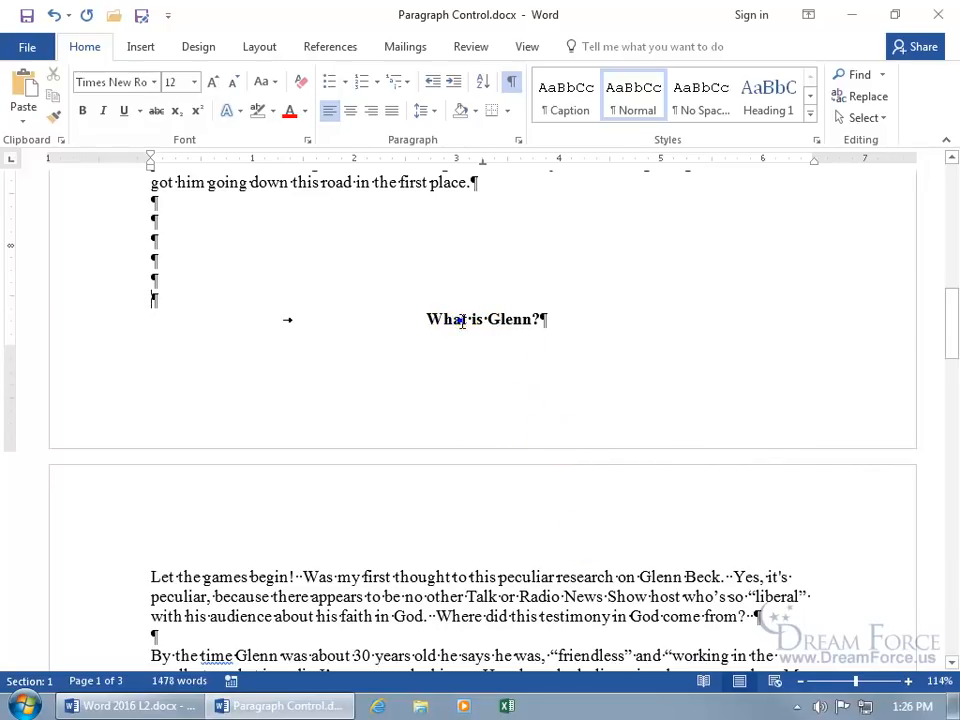
right_click(487, 319)
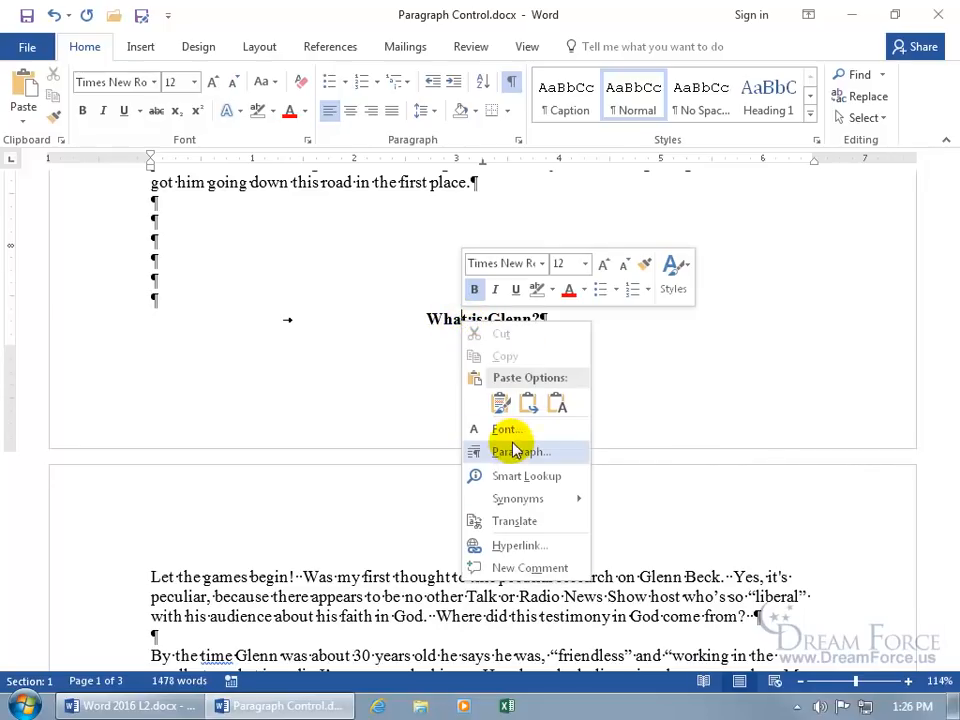
left_click(521, 451)
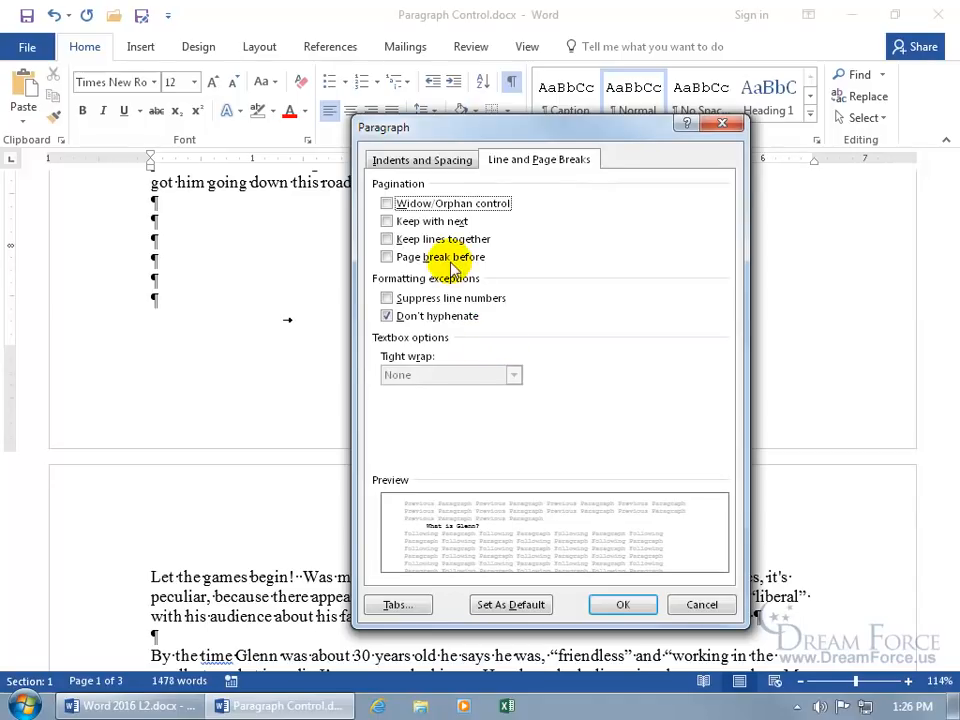
left_click(388, 221)
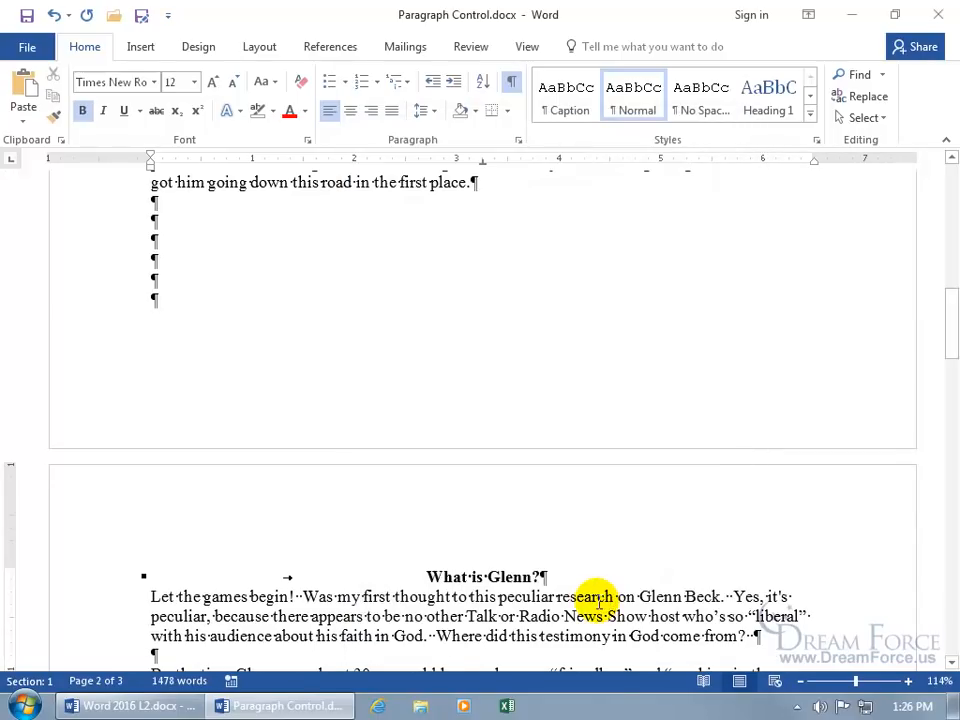
scroll("down", 3)
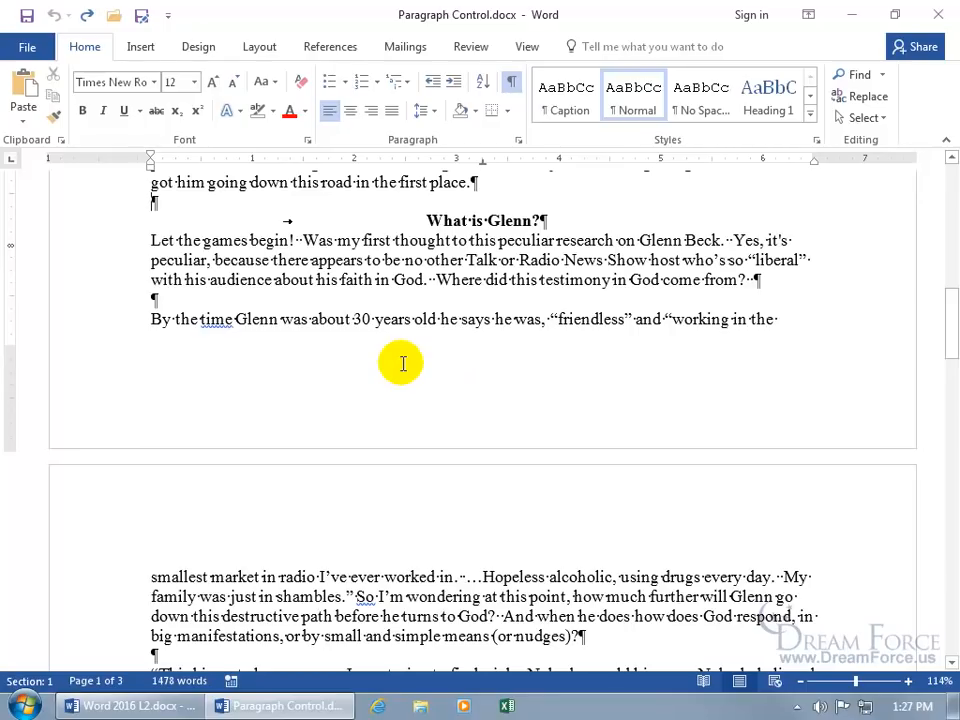
mouse_move(410, 319)
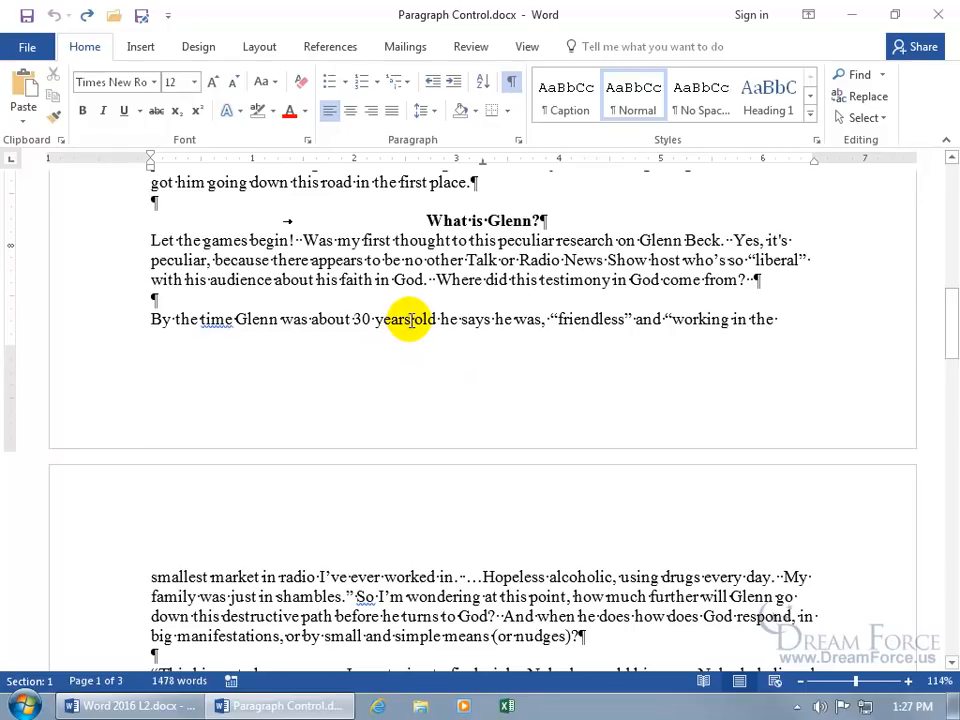
Turn on Keep lines together for the 'By the time Glenn' paragraph, moving it onto page 2
right_click(408, 319)
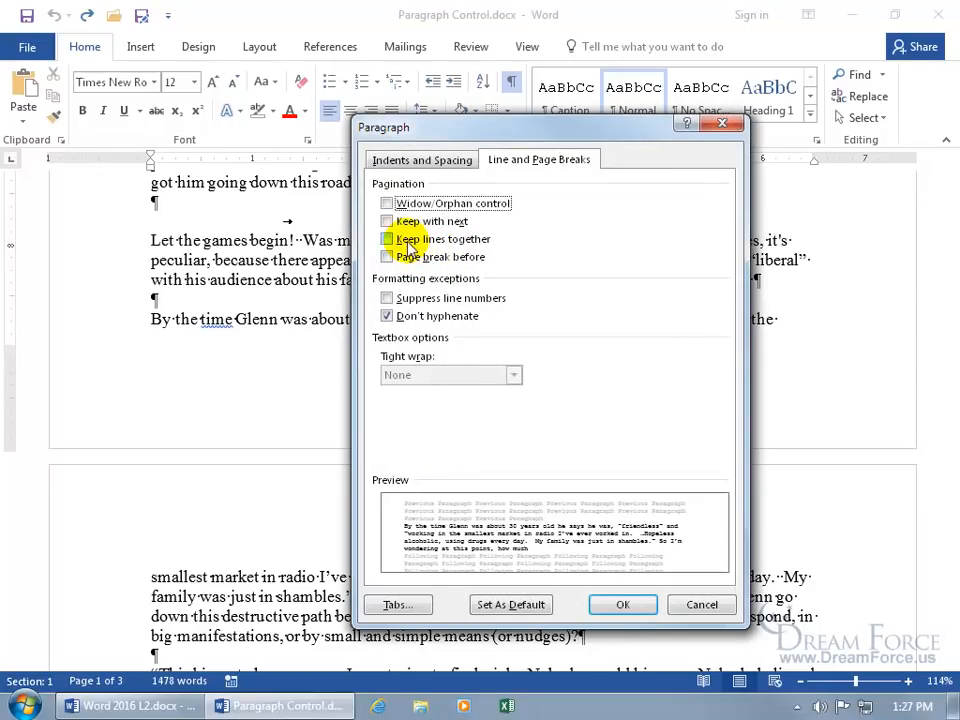
left_click(387, 239)
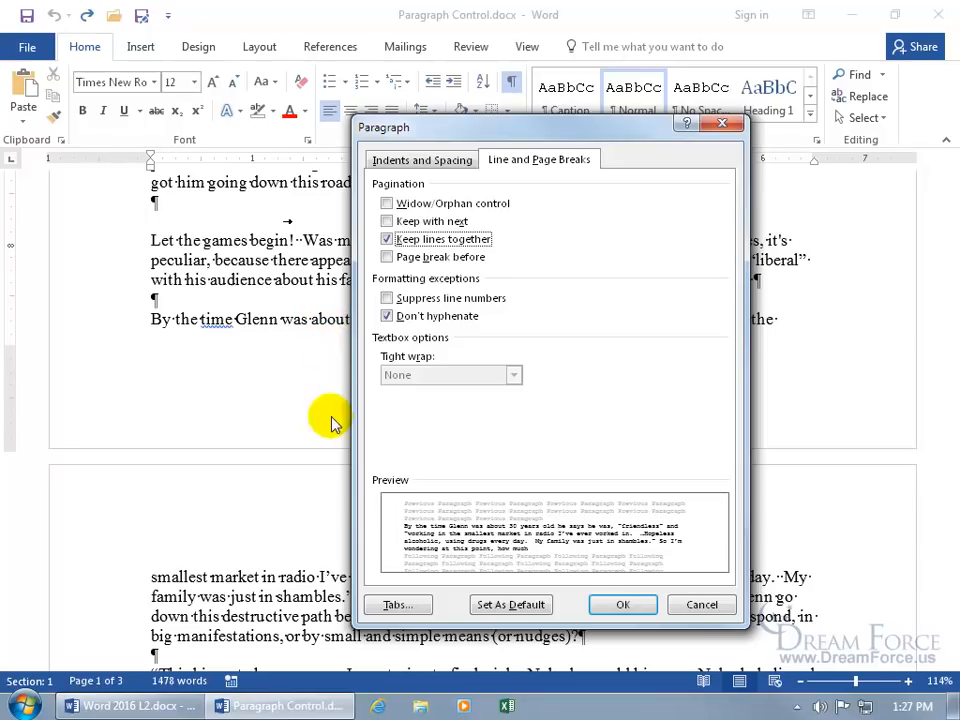
mouse_move(328, 320)
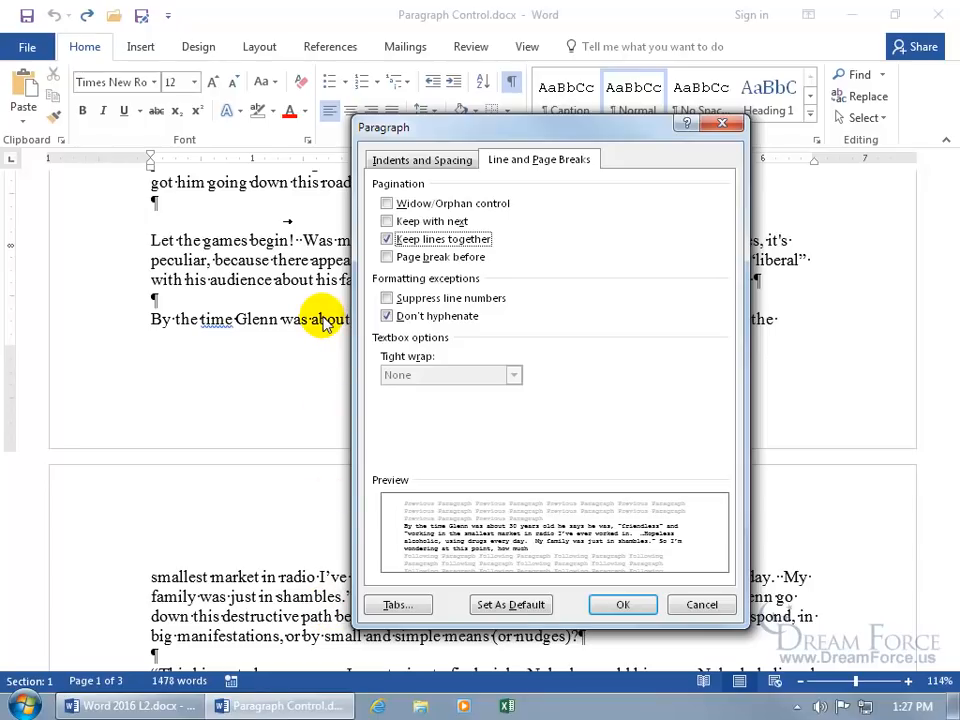
left_click(622, 604)
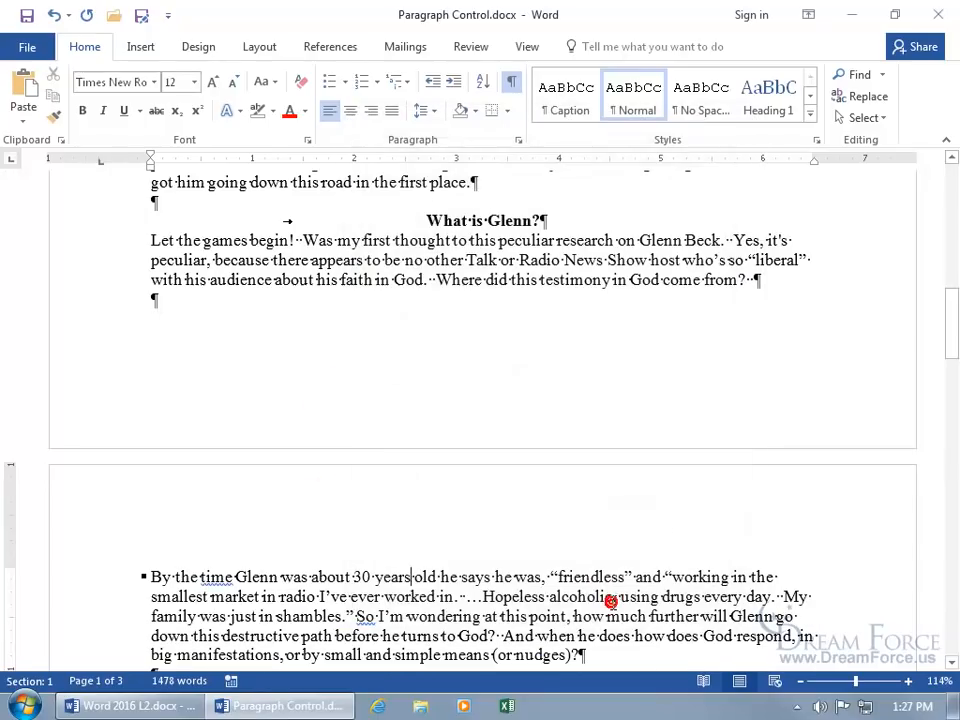
scroll("down", 3)
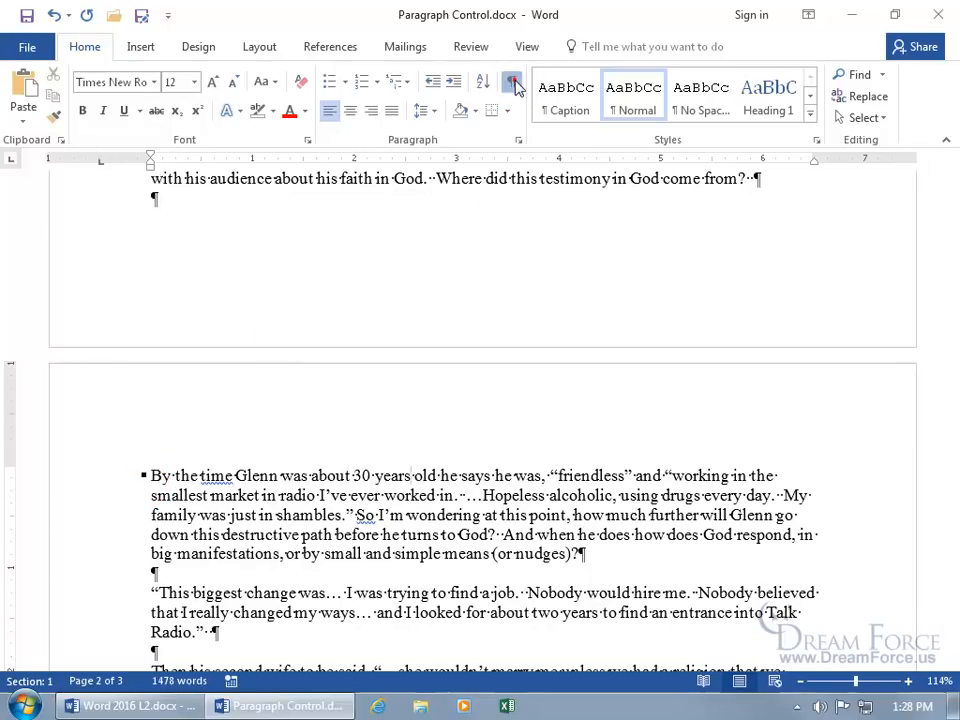
Undo Keep lines together on the 'By the time Glenn' paragraph
left_click(510, 82)
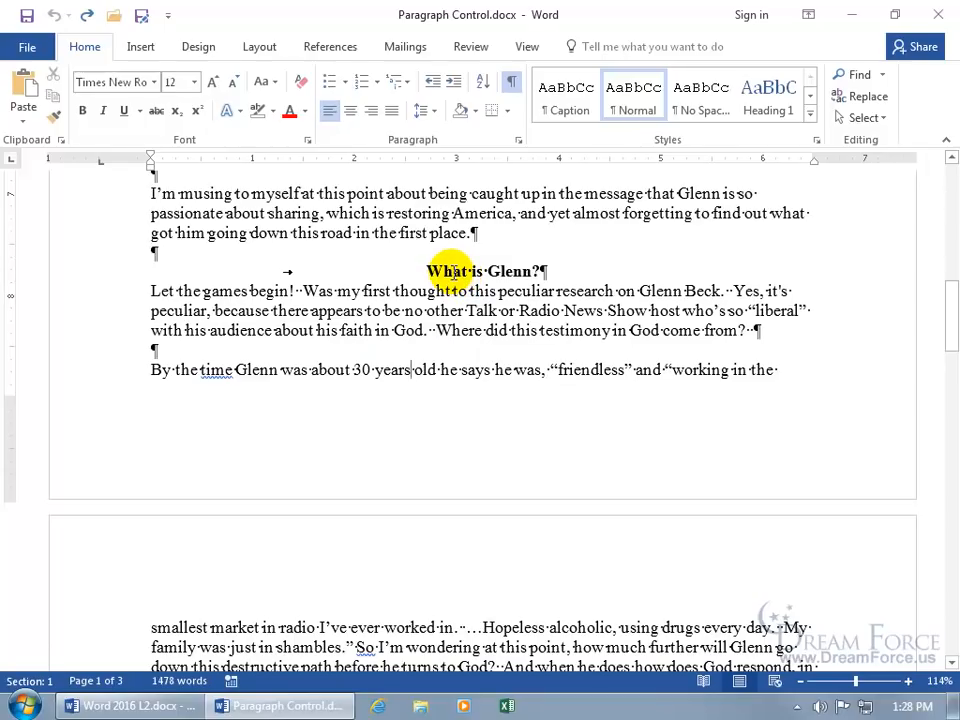
Enable Page break before on the 'What is Glenn?' heading in its Paragraph settings
right_click(450, 271)
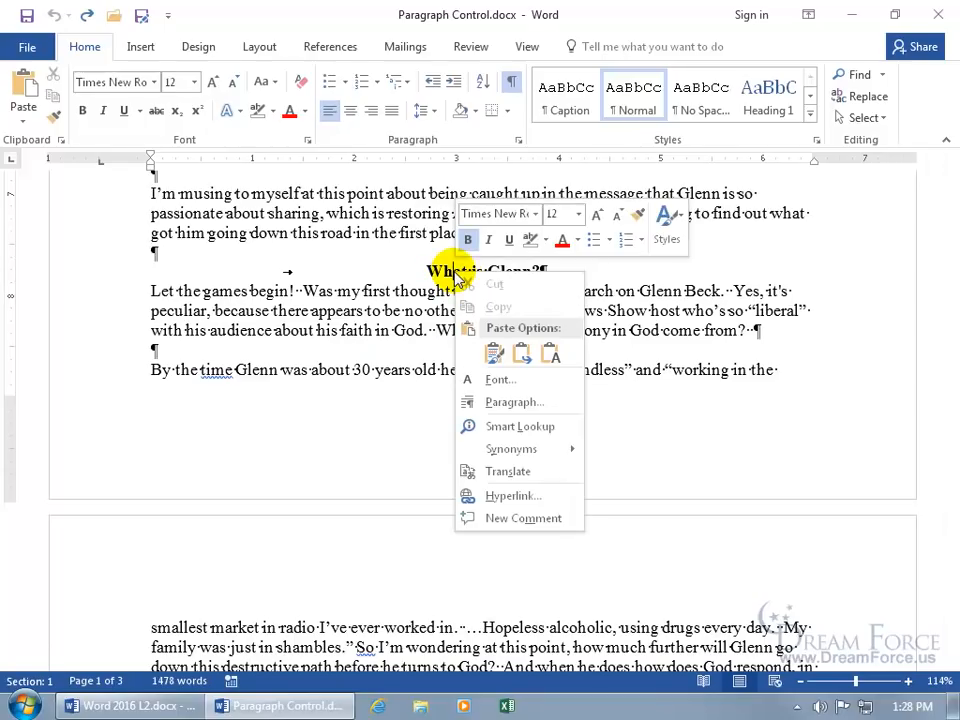
left_click(514, 401)
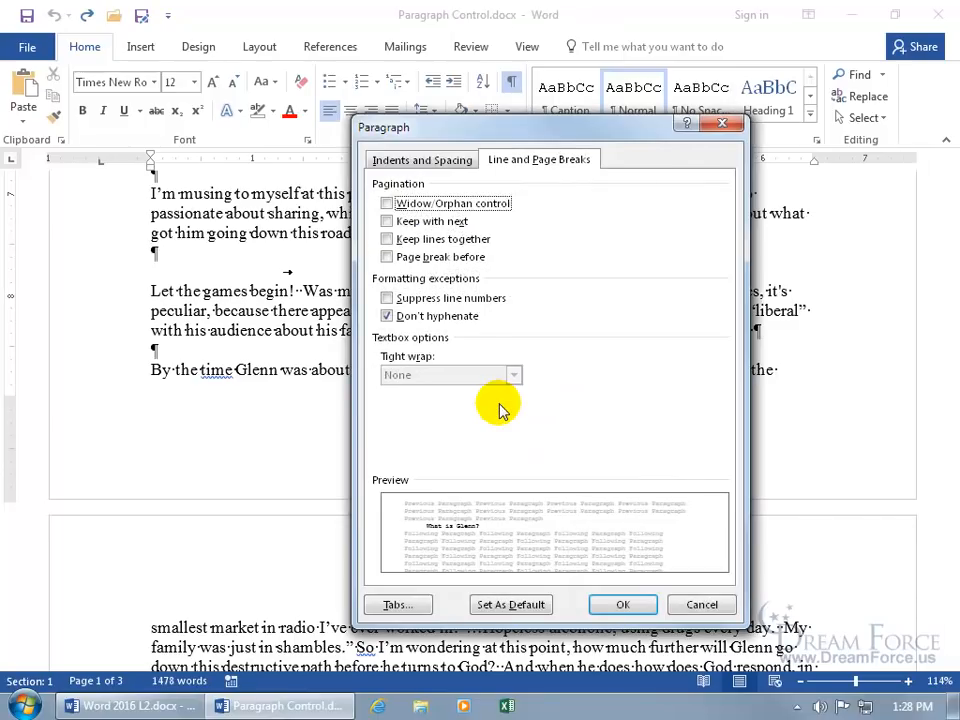
left_click(387, 257)
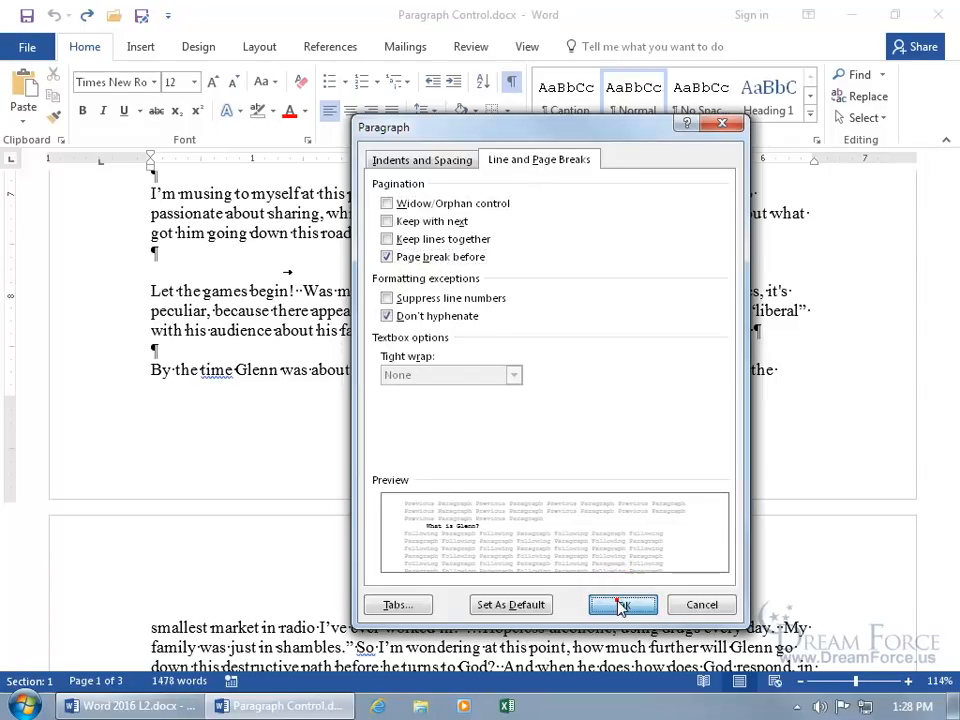
left_click(622, 604)
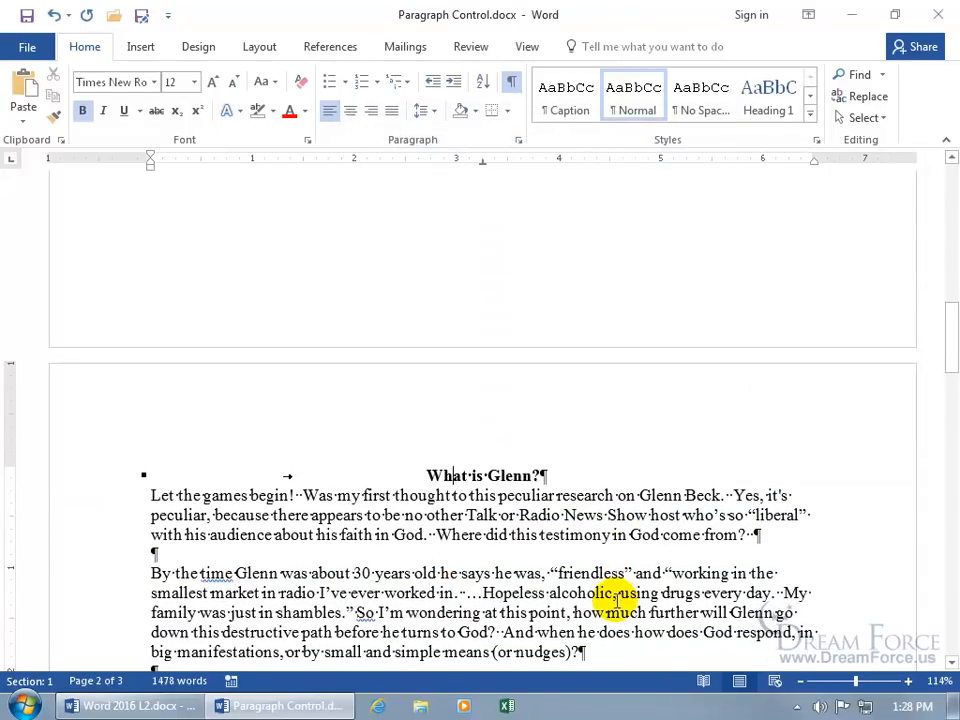
mouse_move(430, 552)
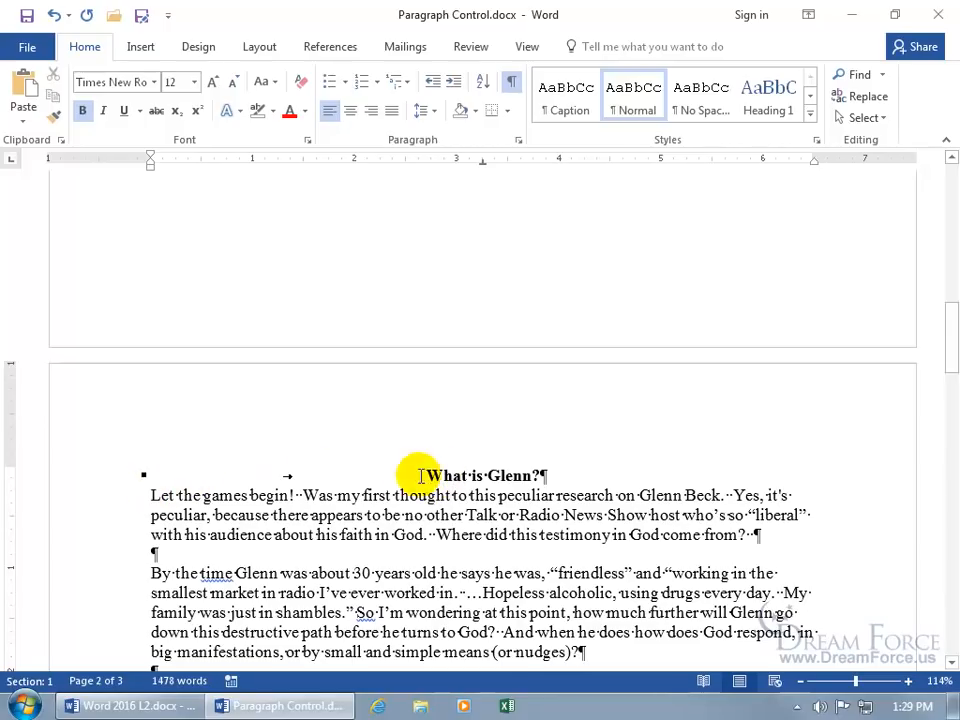
Reopen the 'What is Glenn?' heading's Paragraph settings and untick Page break before
right_click(420, 475)
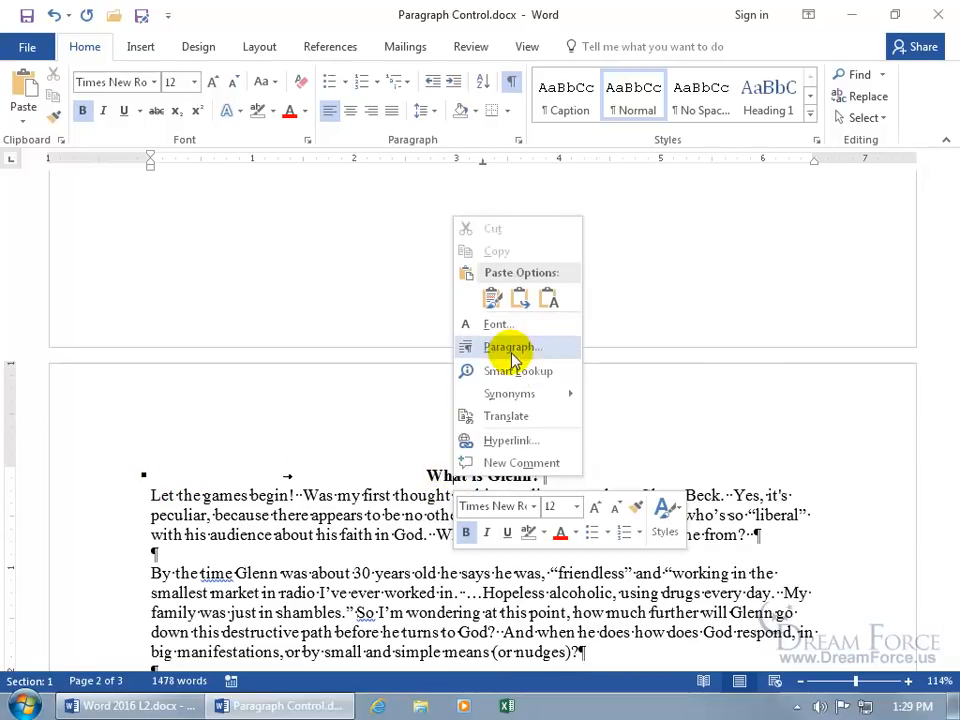
left_click(512, 347)
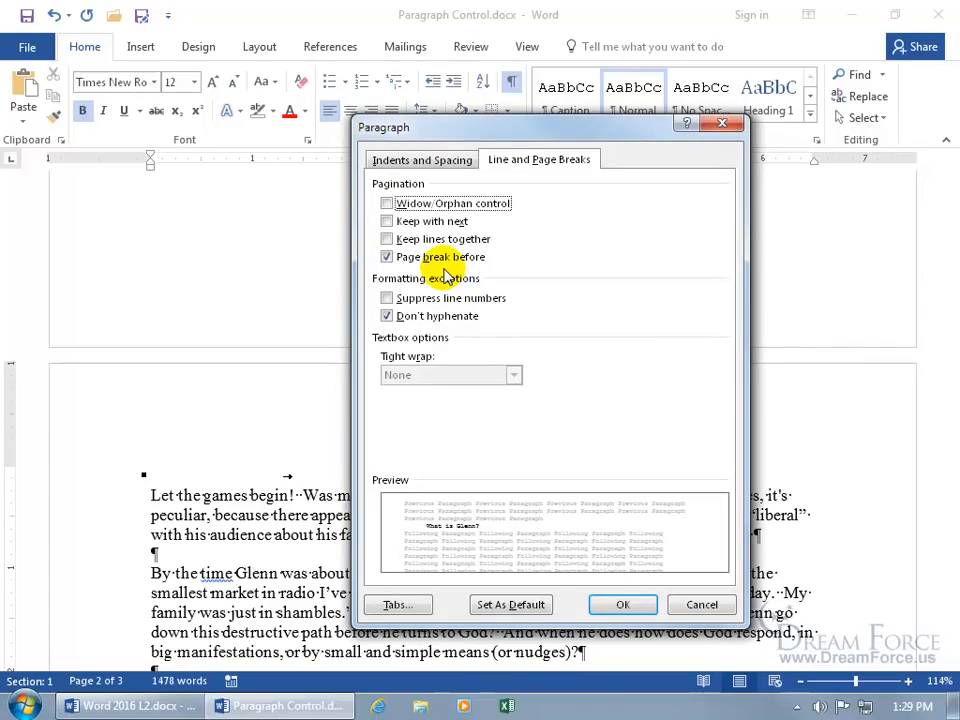
left_click(387, 256)
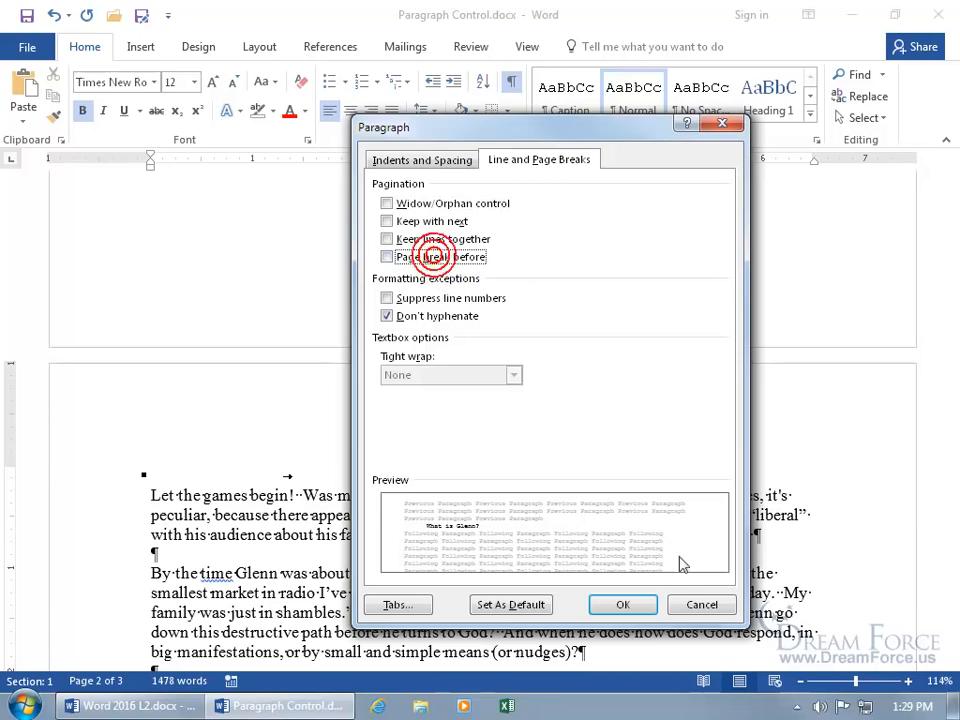